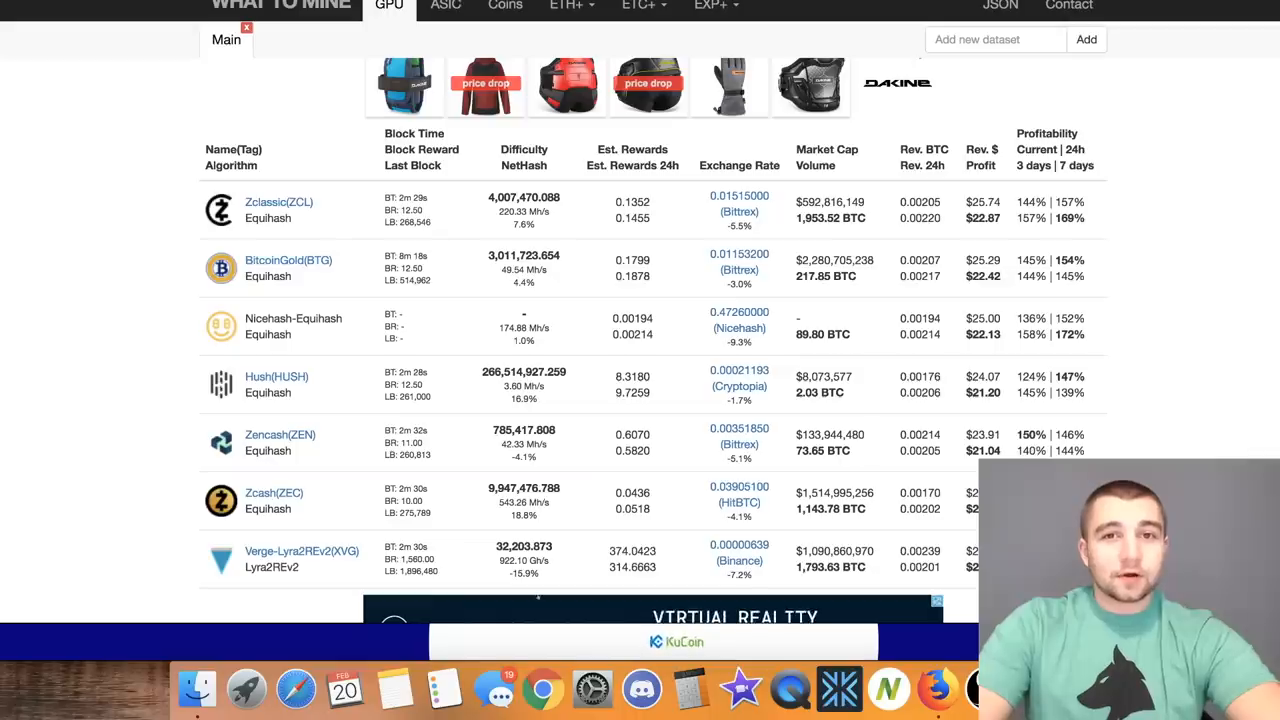
Scroll to the GPU calculator's 580 quantity and hash rate fields.
{"action": "scroll", "scroll_direction": "down", "scroll_amount": 3}
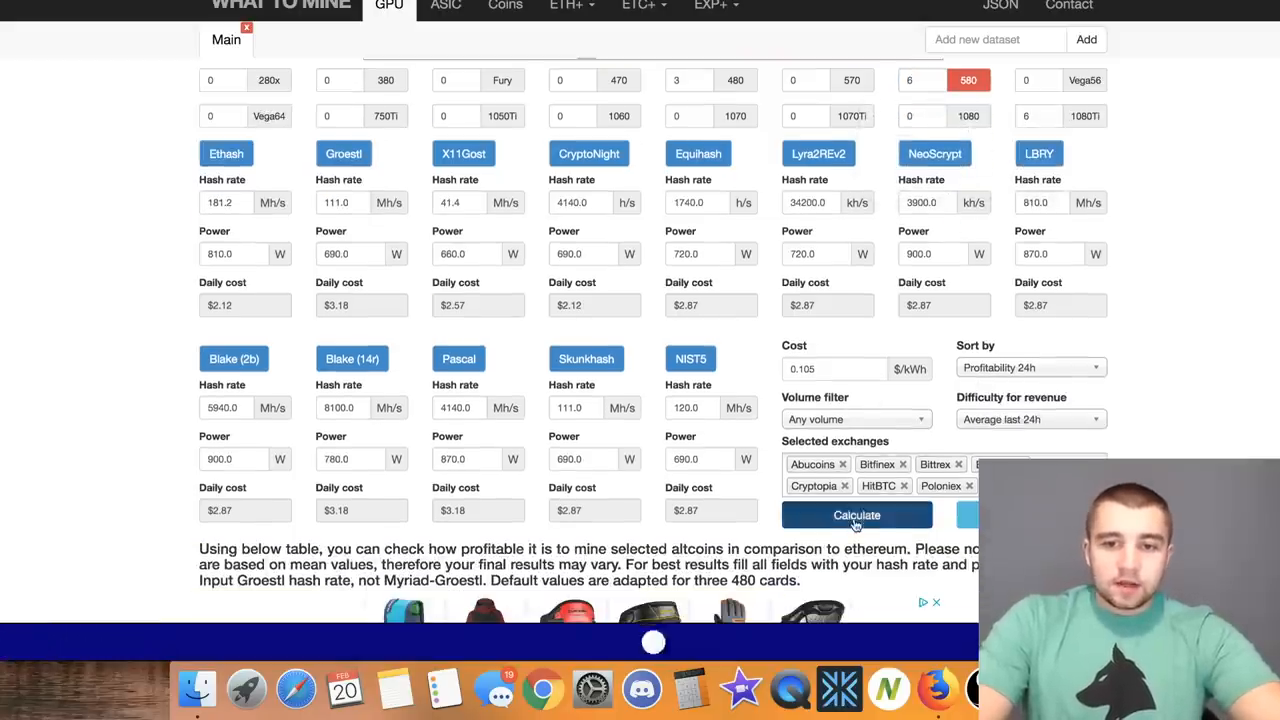
Recalculate coin profitability and scroll through the ranked coin results table.
{"action": "left_click", "coordinate": [856, 515]}
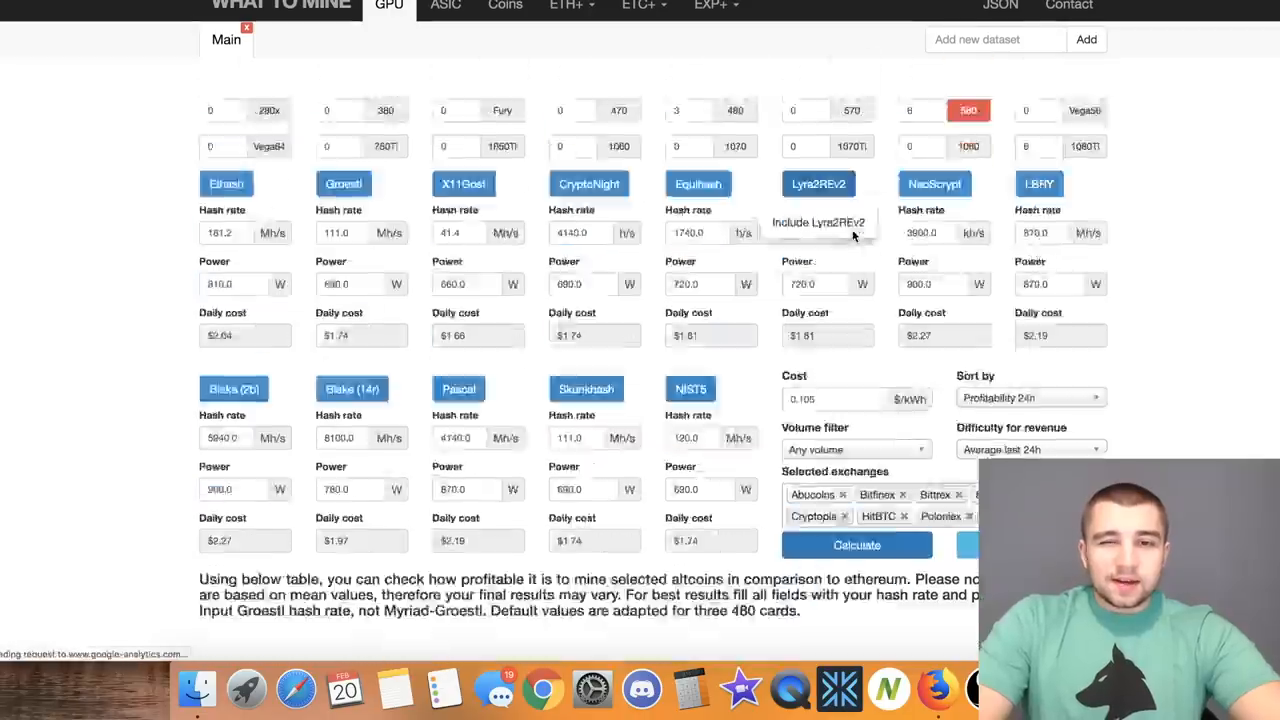
{"action": "scroll", "scroll_direction": "down", "scroll_amount": 3}
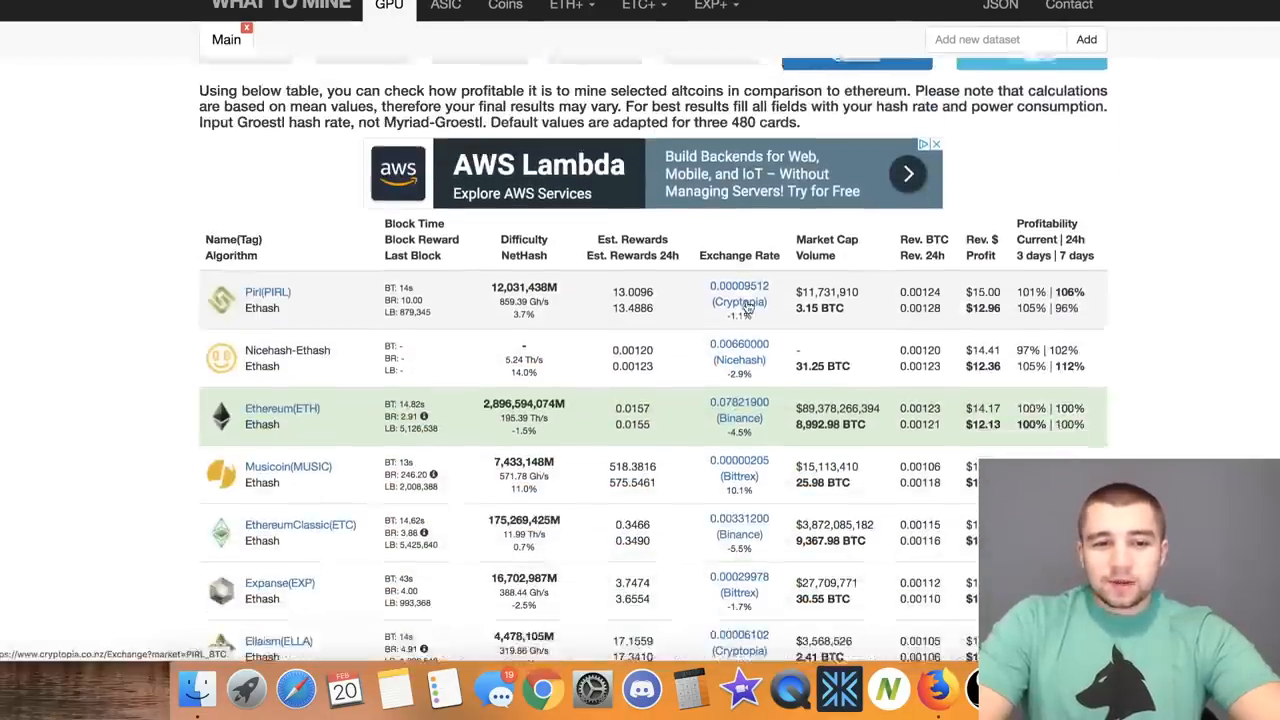
{"action": "scroll", "scroll_direction": "down", "scroll_amount": 3}
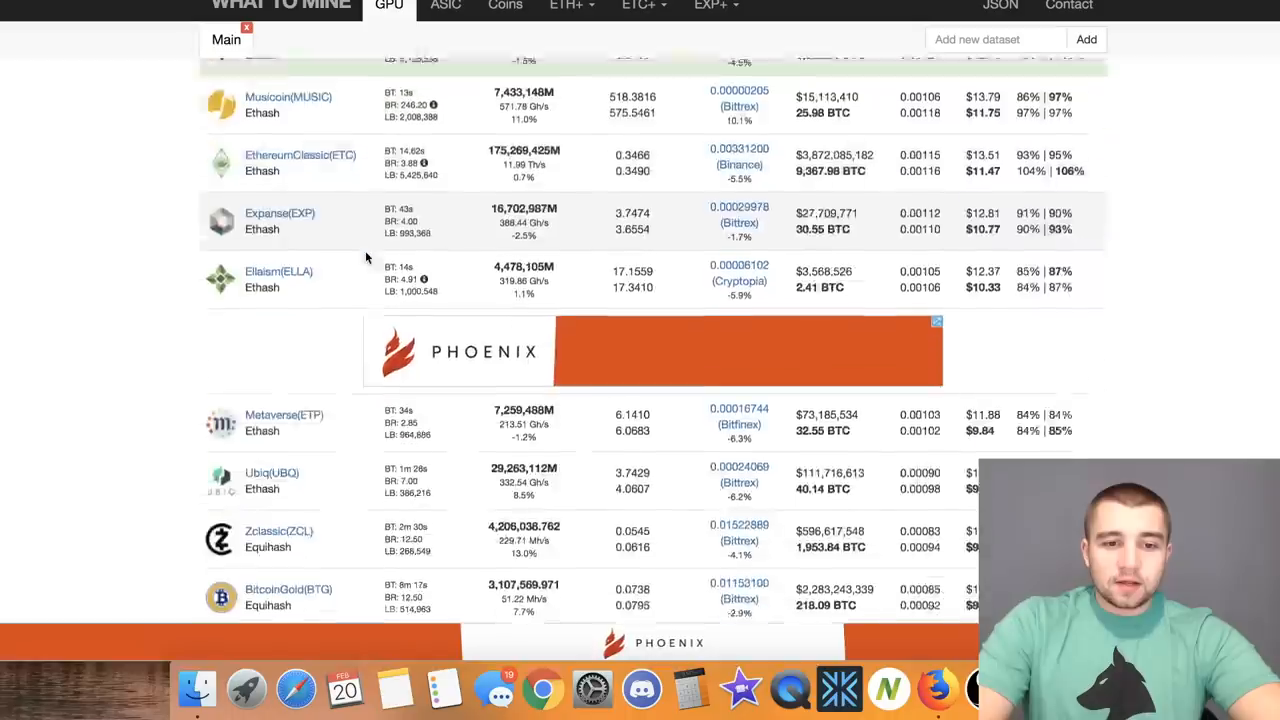
{"action": "scroll", "scroll_direction": "down", "scroll_amount": 3}
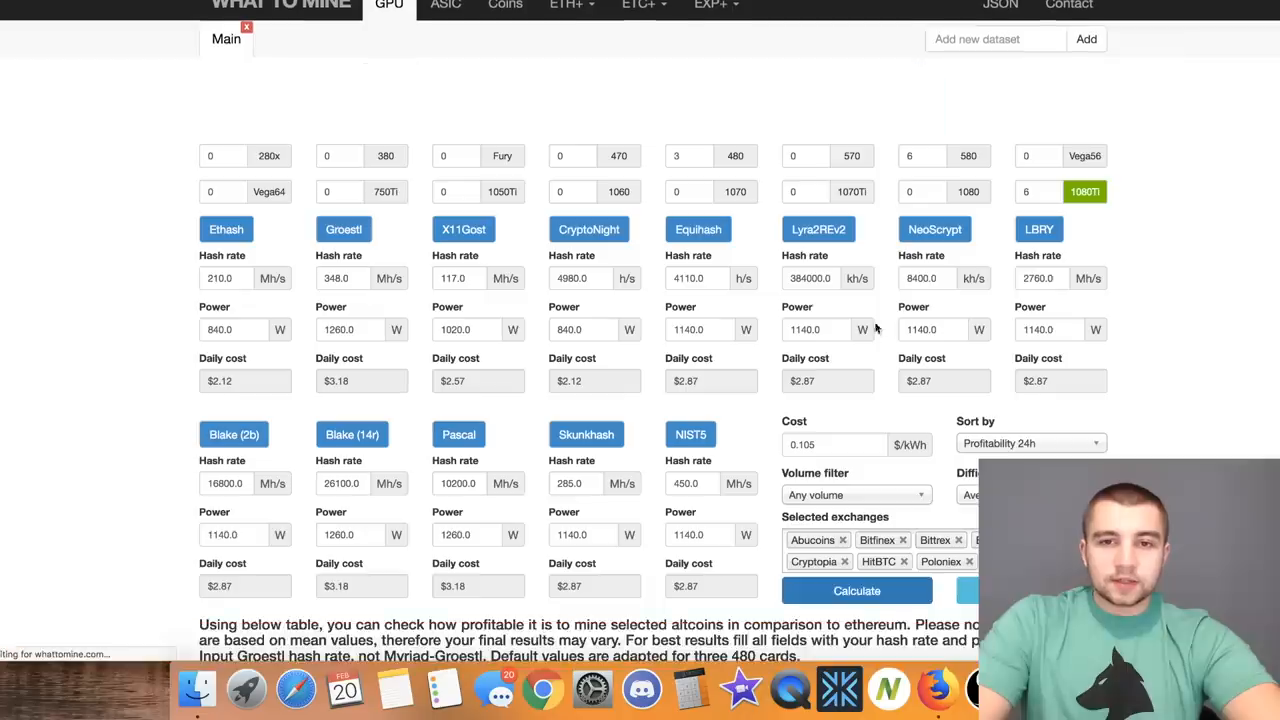
{"action": "scroll", "scroll_direction": "down", "scroll_amount": 3}
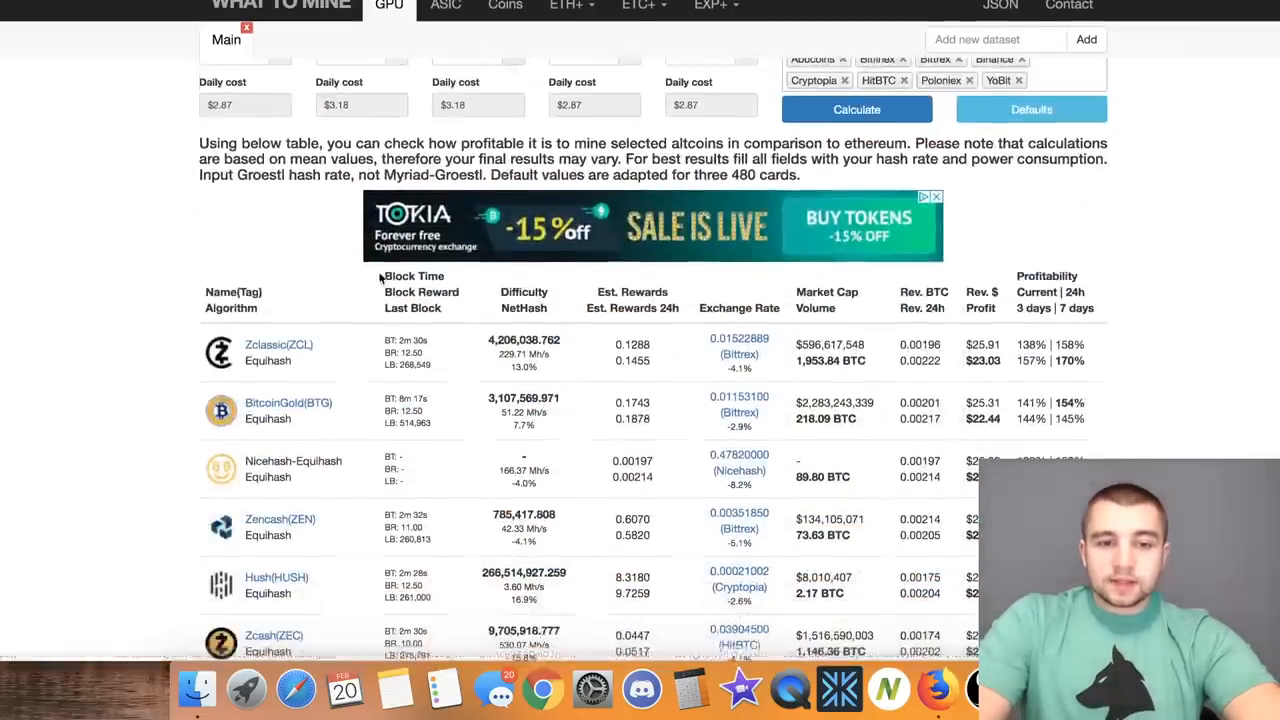
{"action": "scroll", "scroll_direction": "down", "scroll_amount": 3}
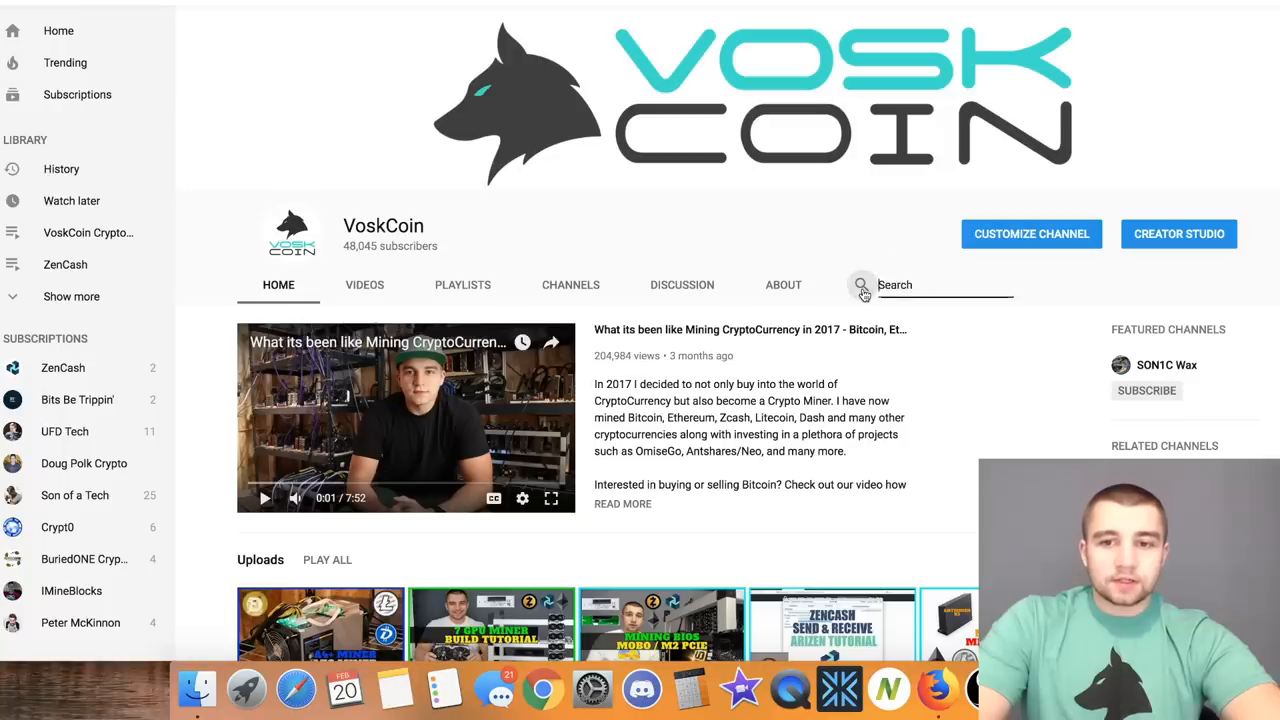
Search the VoskCoin channel for 'smos'.
{"action": "type", "text": "smos"}
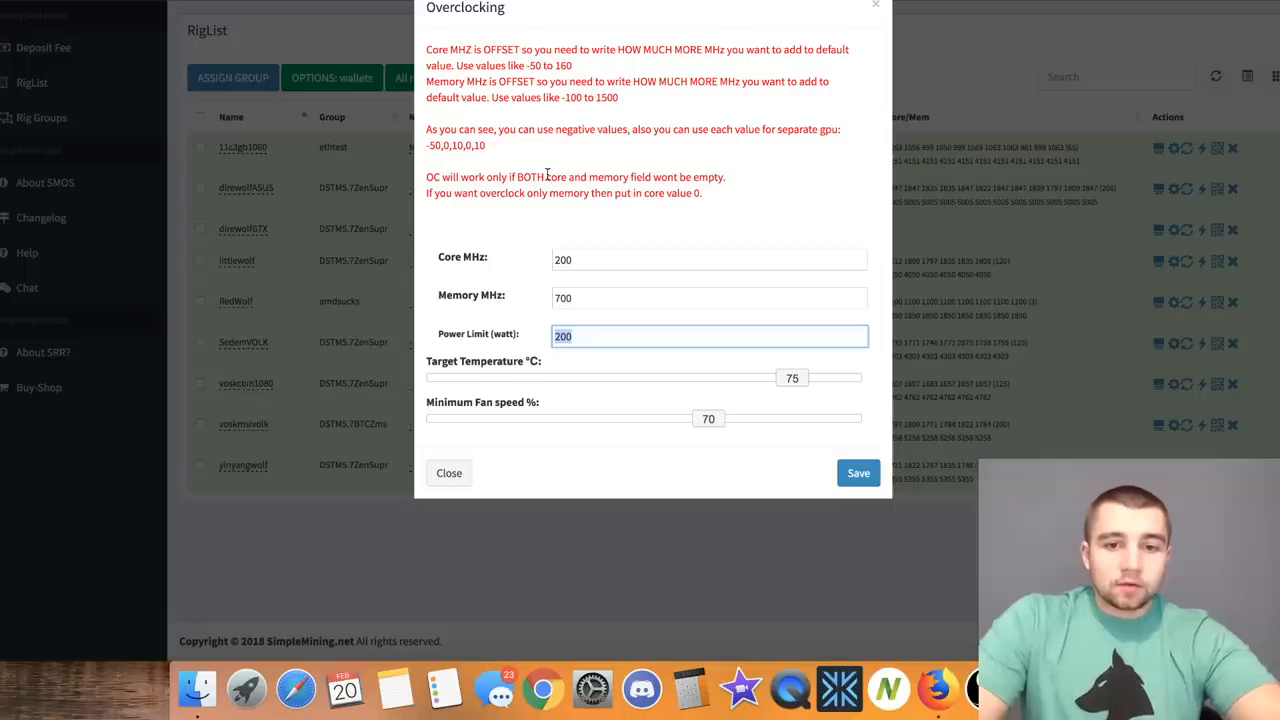
Check the rig's core +200 offset and 200 W power limit fields.
{"action": "left_click", "coordinate": [708, 259]}
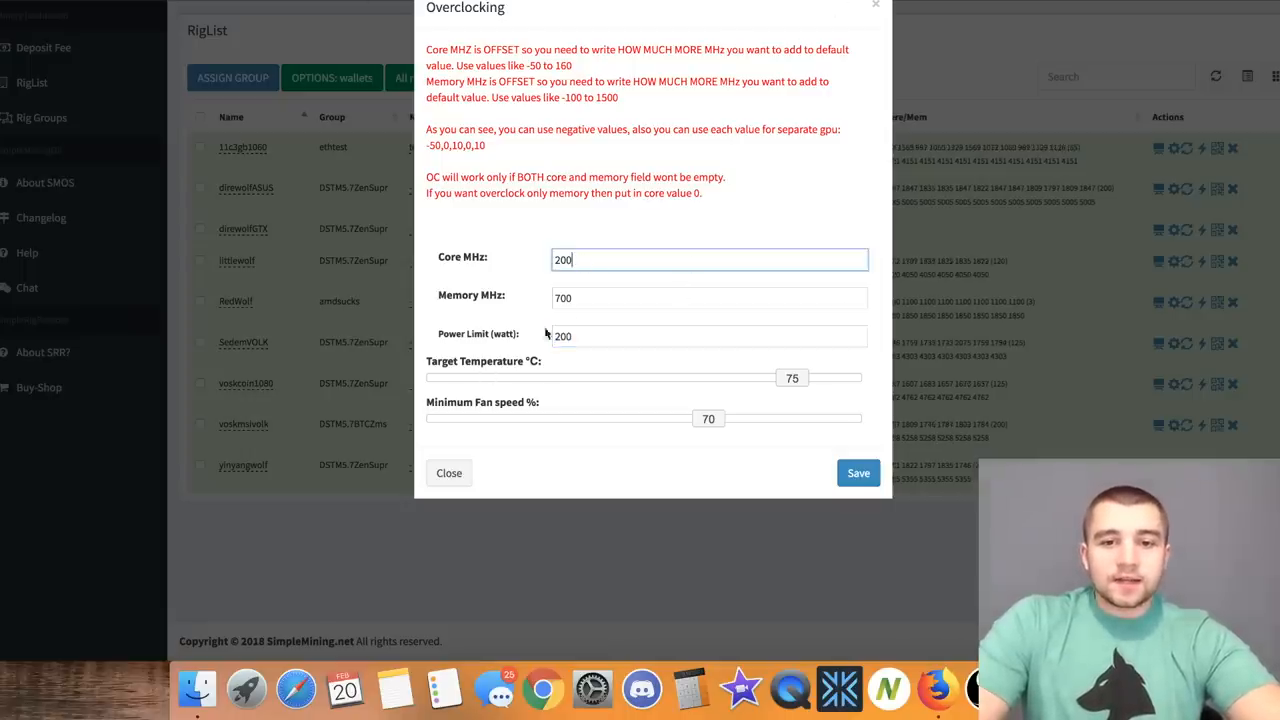
{"action": "left_click", "coordinate": [708, 335]}
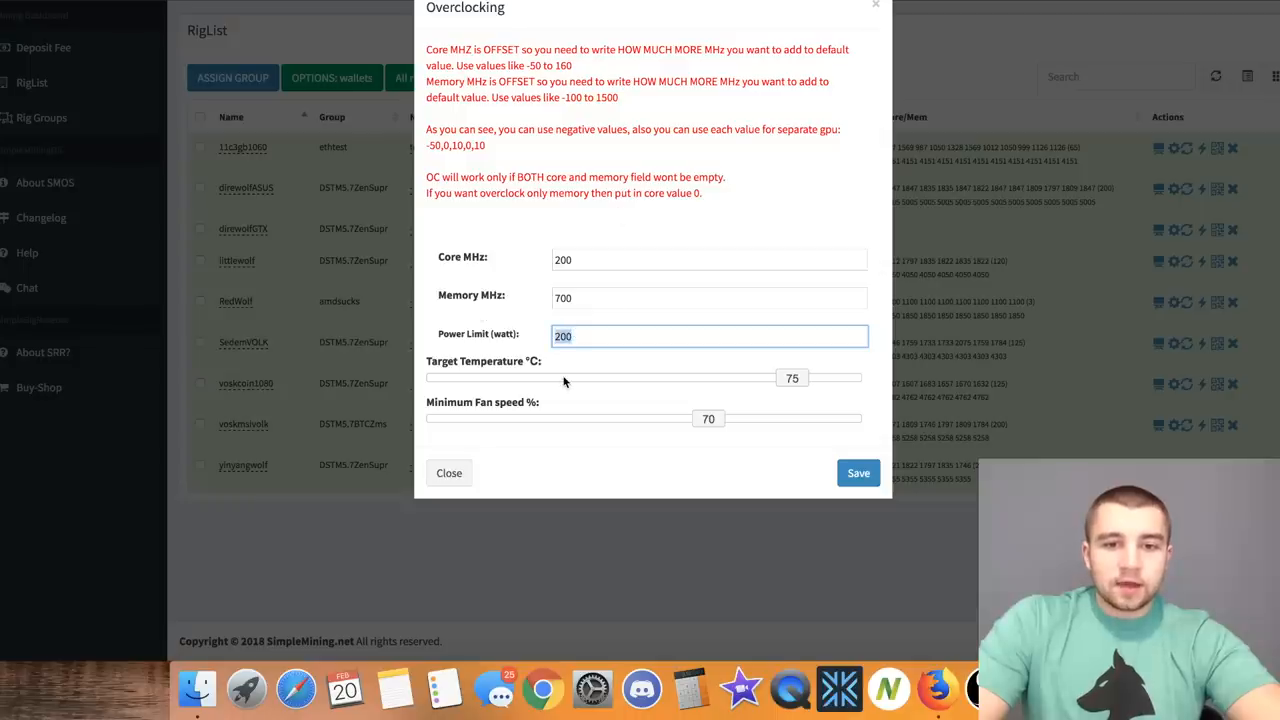
{"action": "mouse_move", "coordinate": [638, 367]}
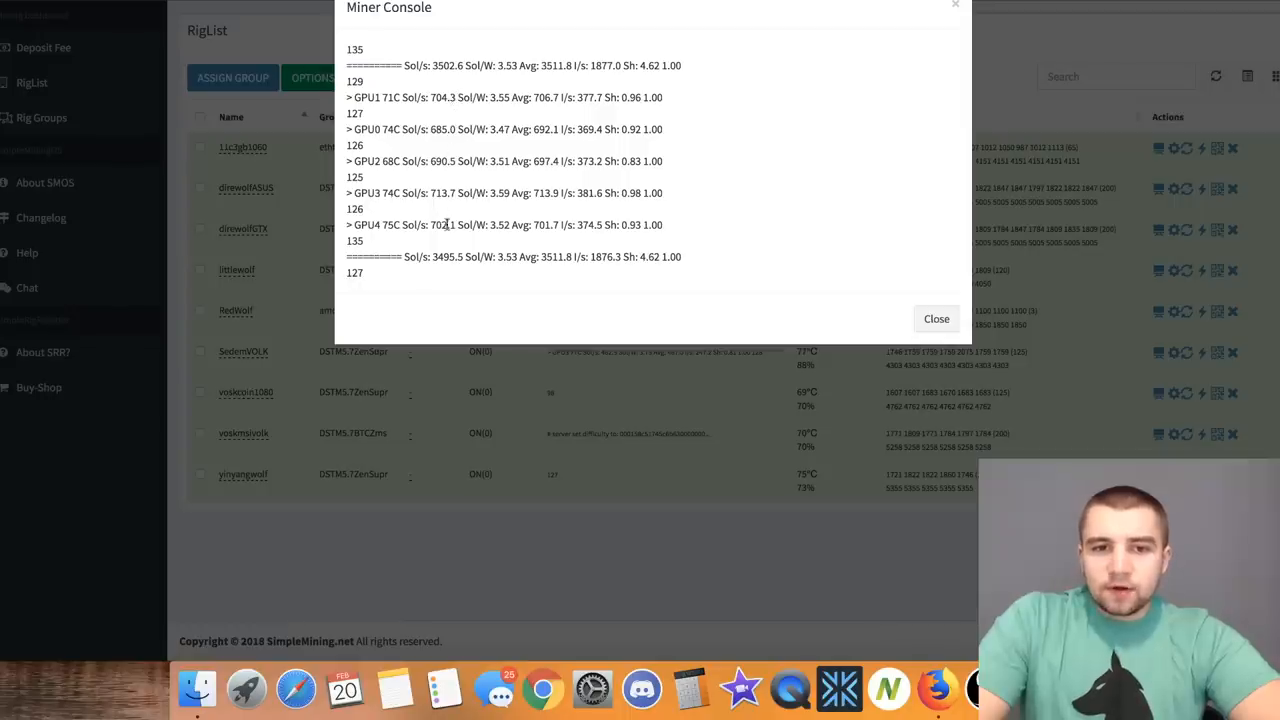
{"action": "mouse_move", "coordinate": [468, 128]}
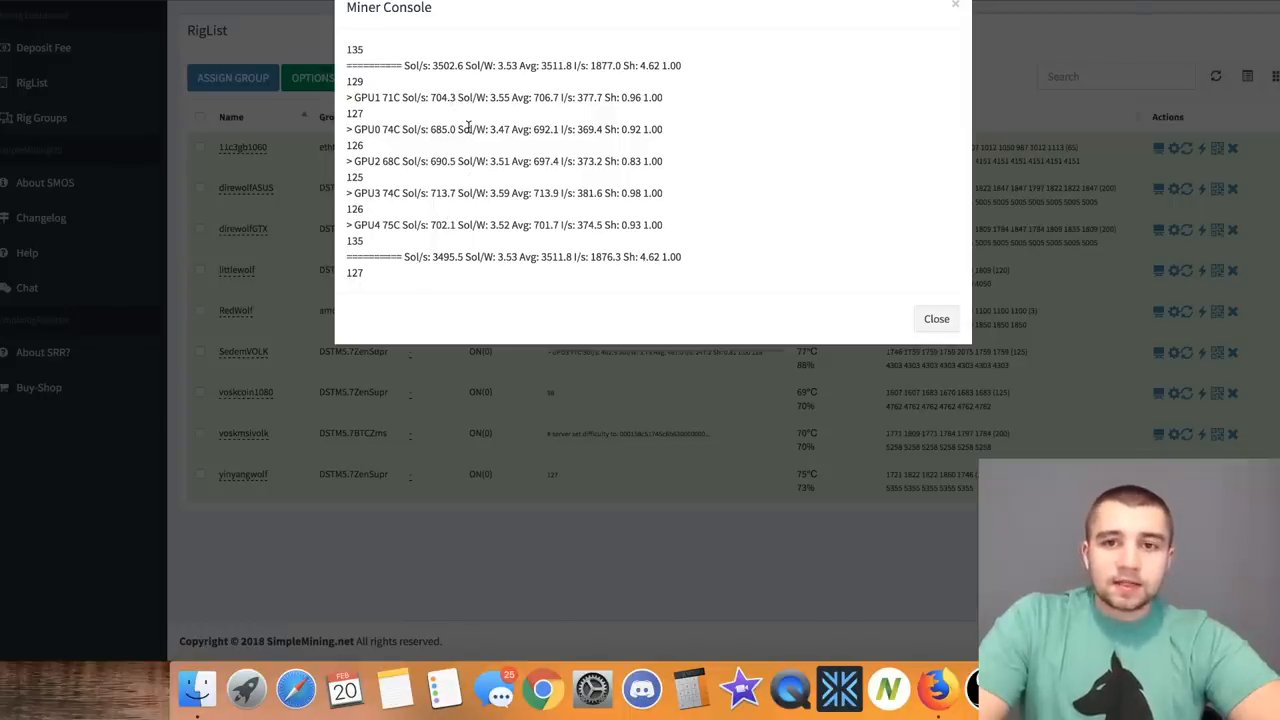
{"action": "mouse_move", "coordinate": [454, 248]}
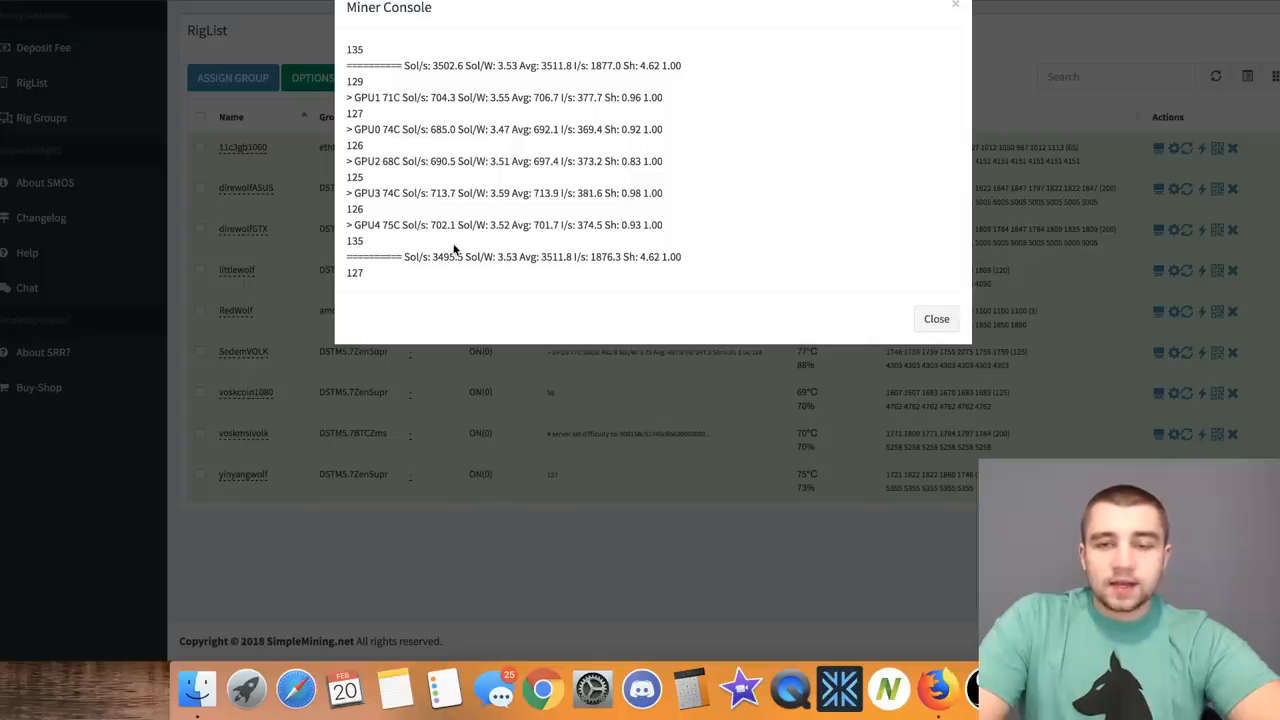
Highlight the console's total of about 3,500 Sol/s, then close the miner console.
{"action": "double_click", "coordinate": [444, 257]}
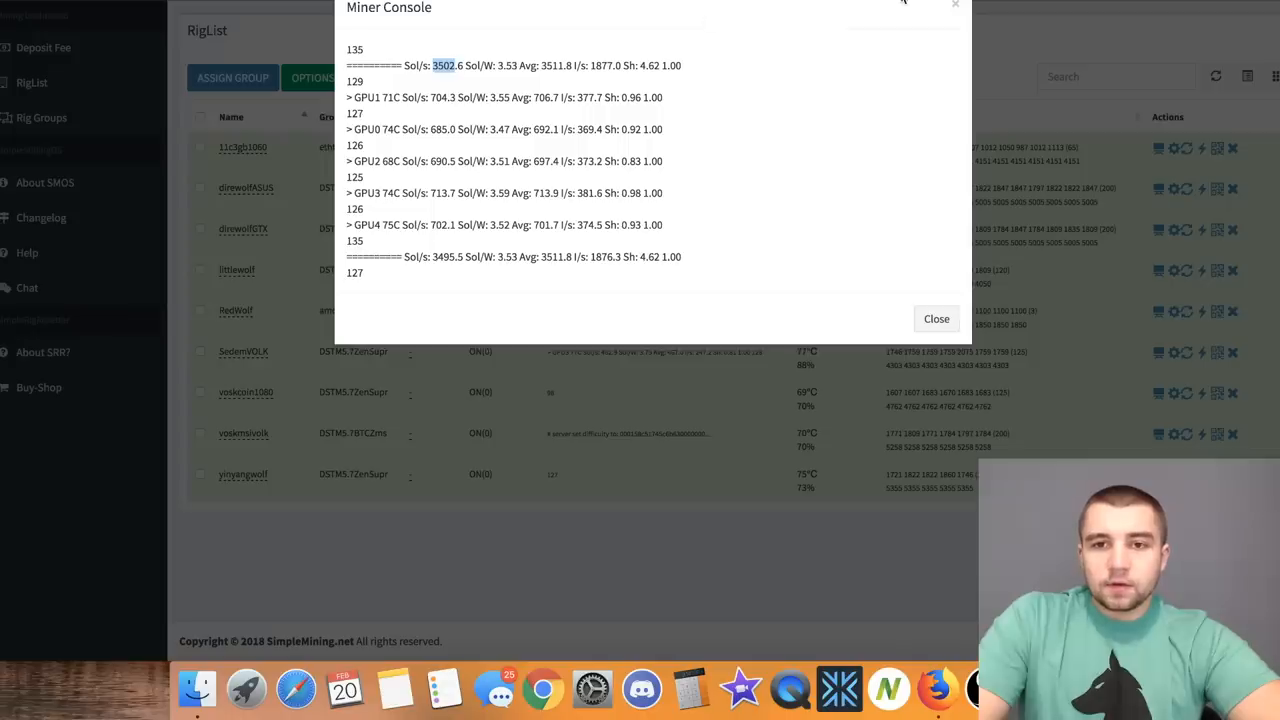
{"action": "left_click", "coordinate": [936, 318]}
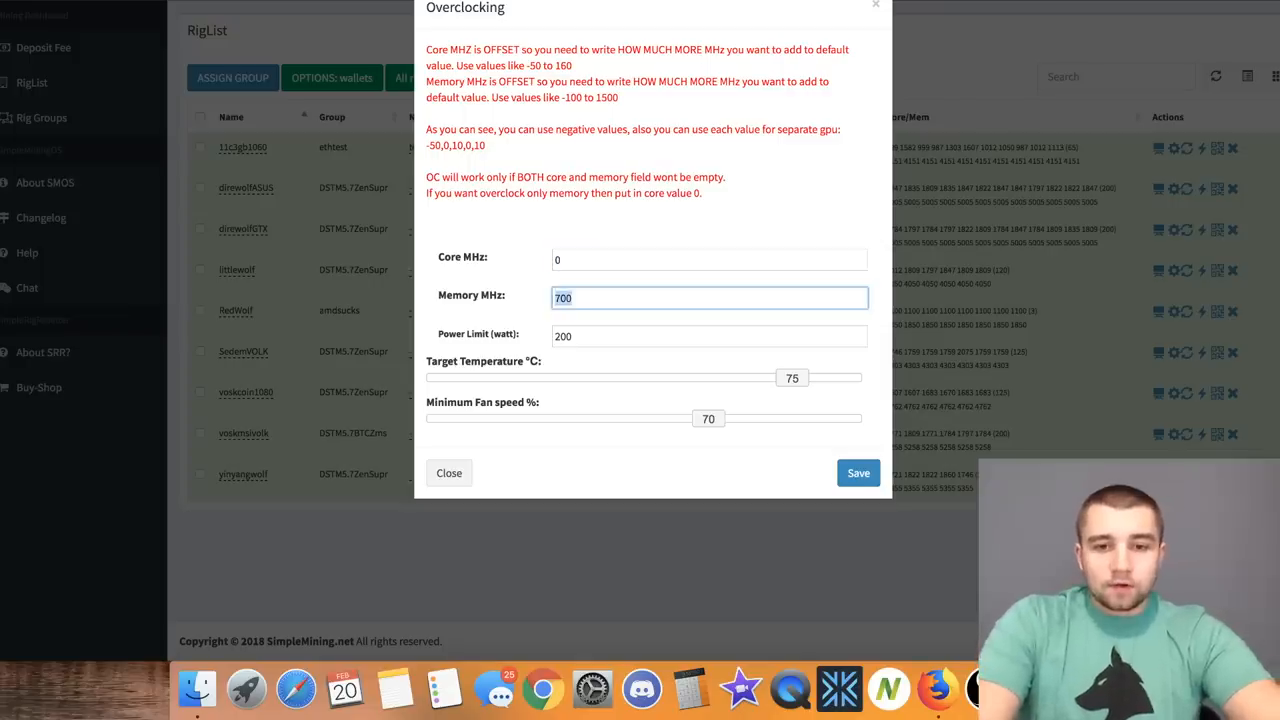
Save the next rig's core 0, memory +700 overclock settings.
{"action": "left_click", "coordinate": [708, 336]}
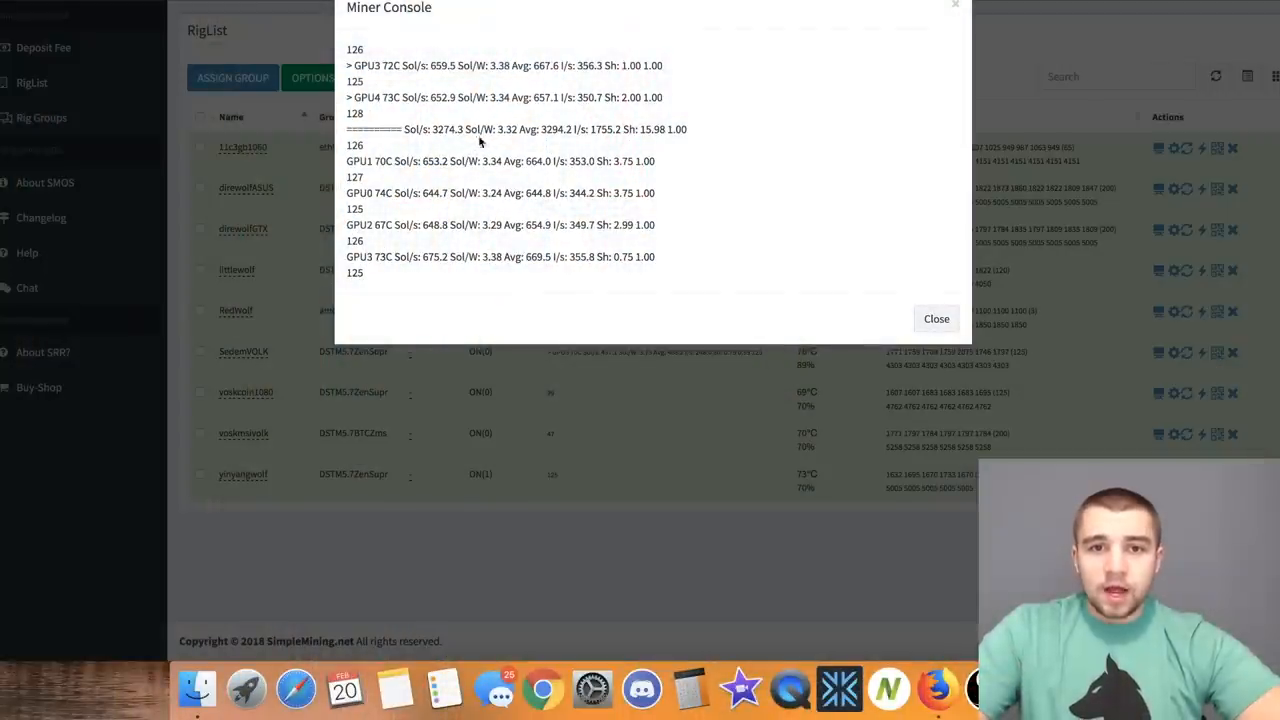
{"action": "mouse_move", "coordinate": [528, 153]}
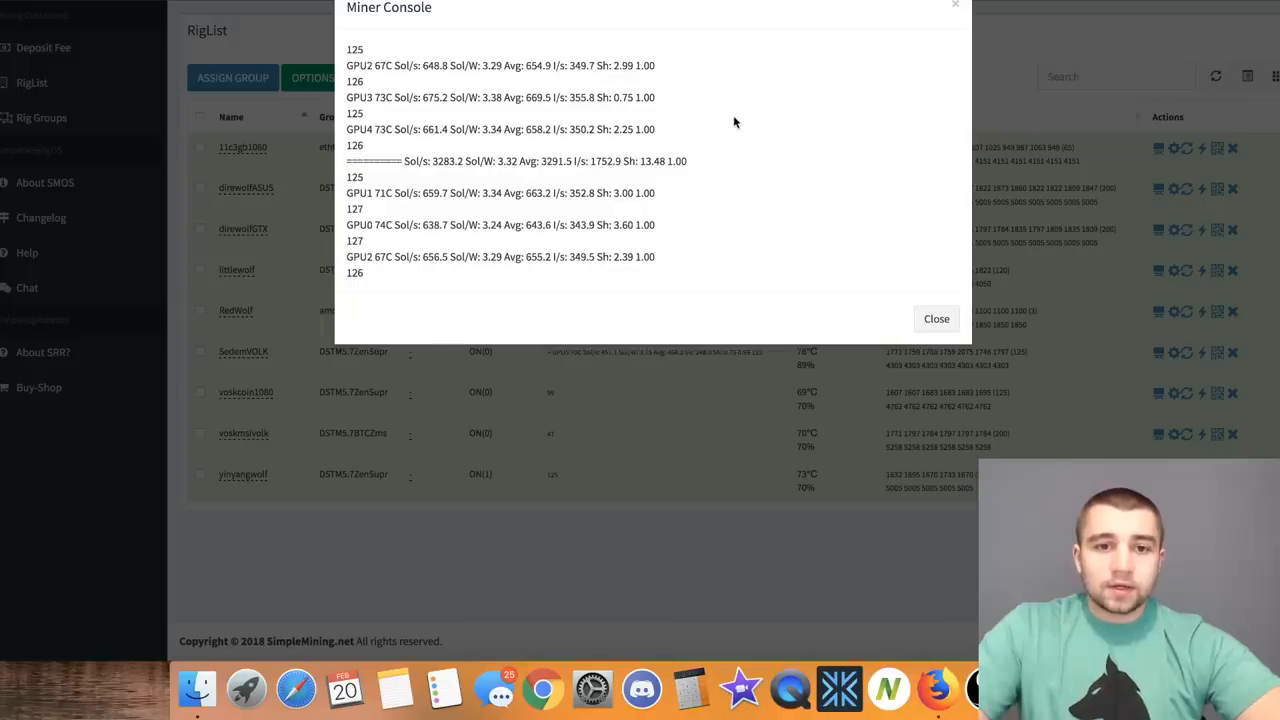
Set Core MHz 100 and Memory MHz 100 on another rig and save.
{"action": "left_click", "coordinate": [935, 318]}
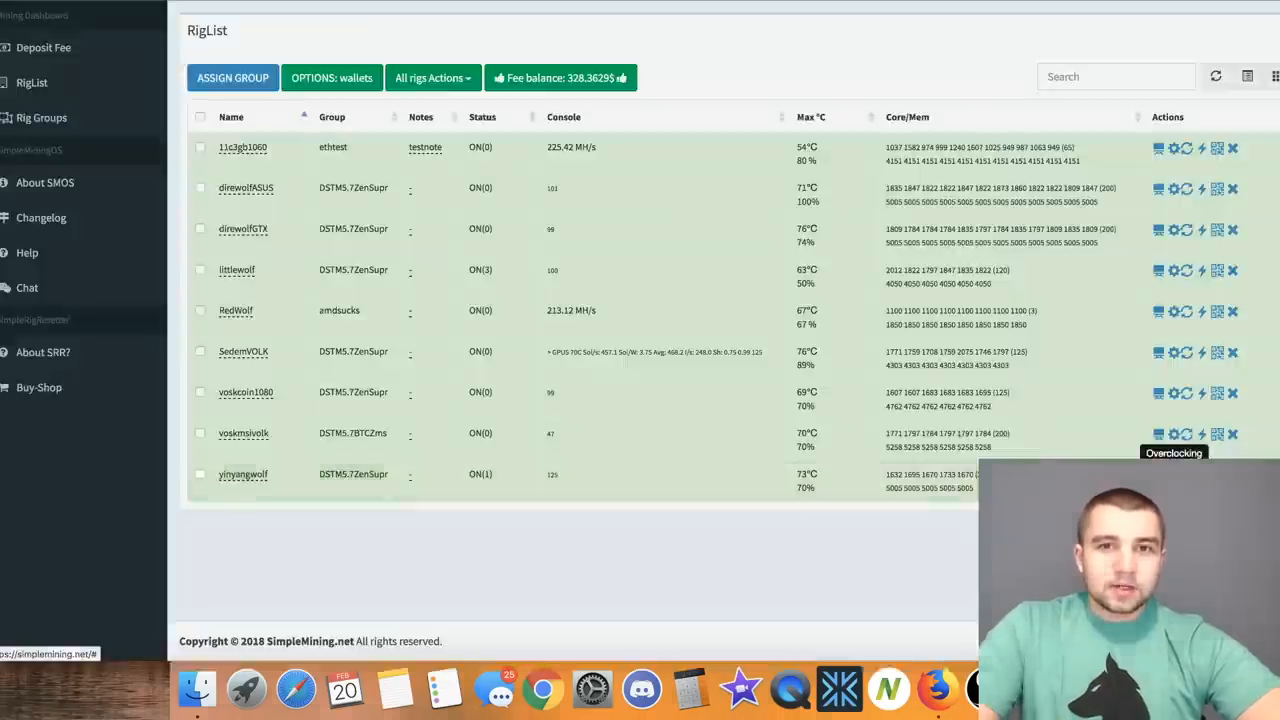
{"action": "left_click", "coordinate": [1183, 147]}
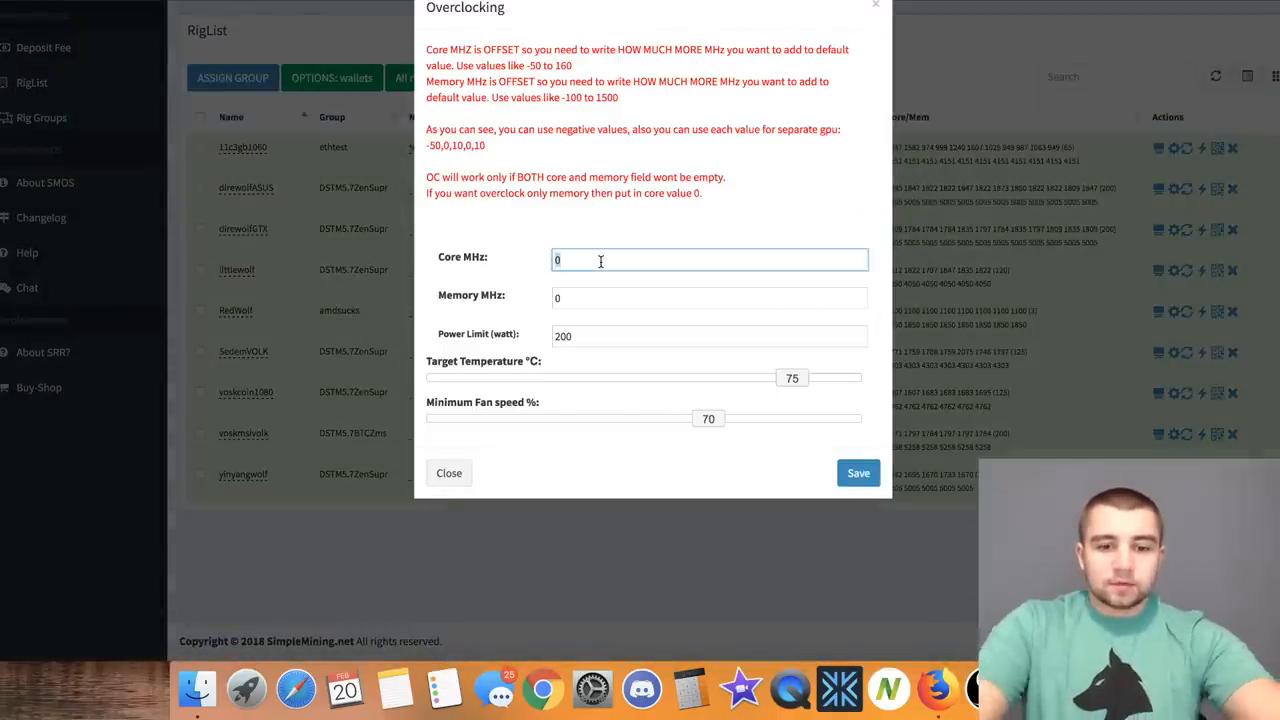
{"action": "type", "text": "100"}
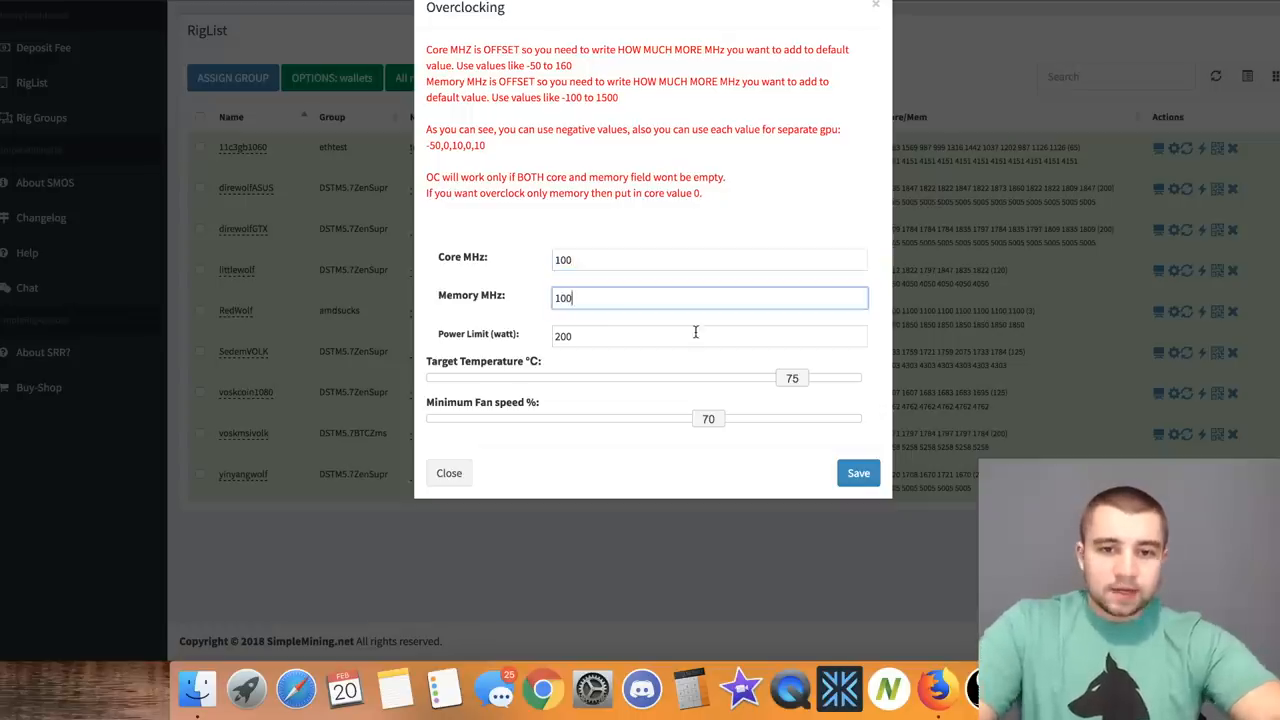
{"action": "mouse_move", "coordinate": [825, 466]}
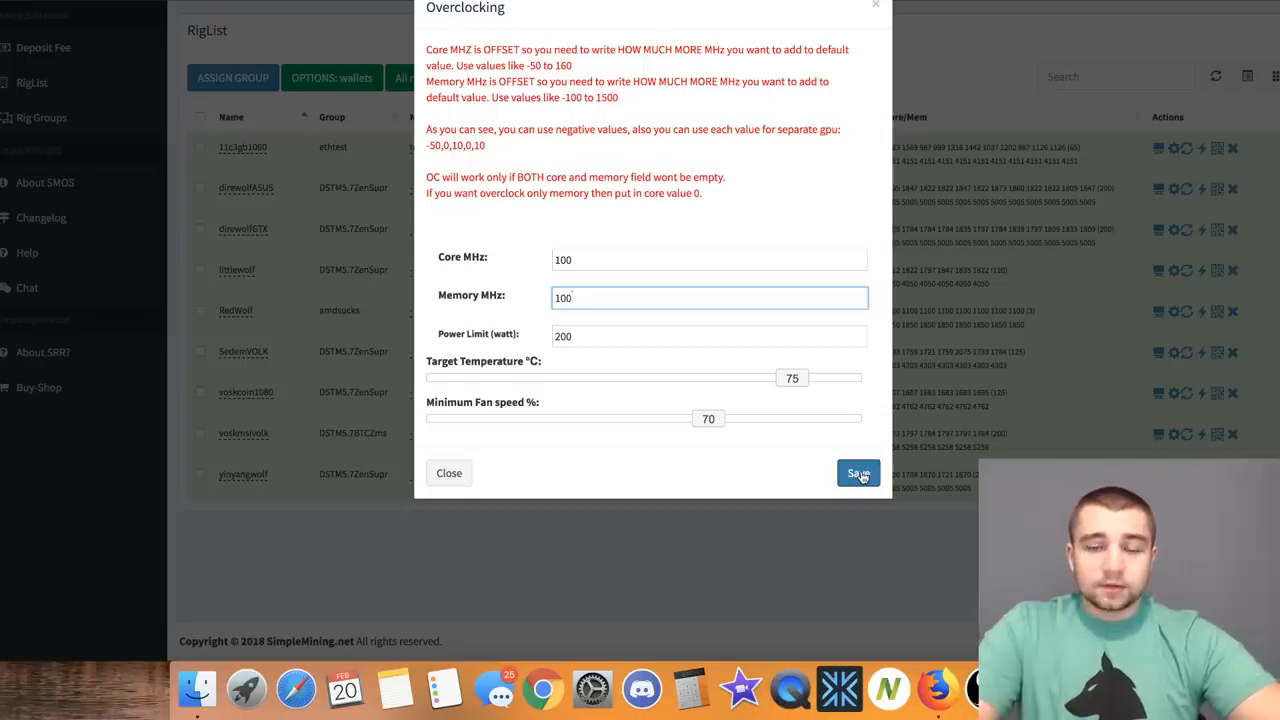
{"action": "left_click", "coordinate": [857, 473]}
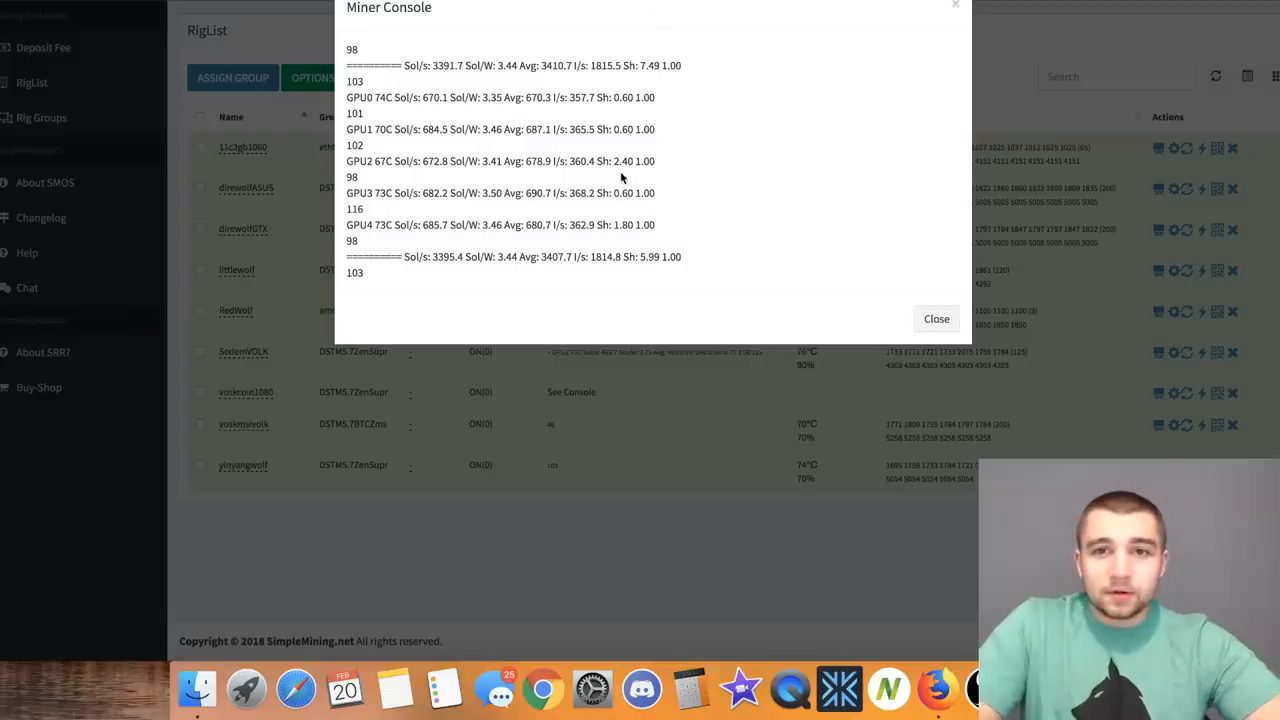
{"action": "mouse_move", "coordinate": [922, 221]}
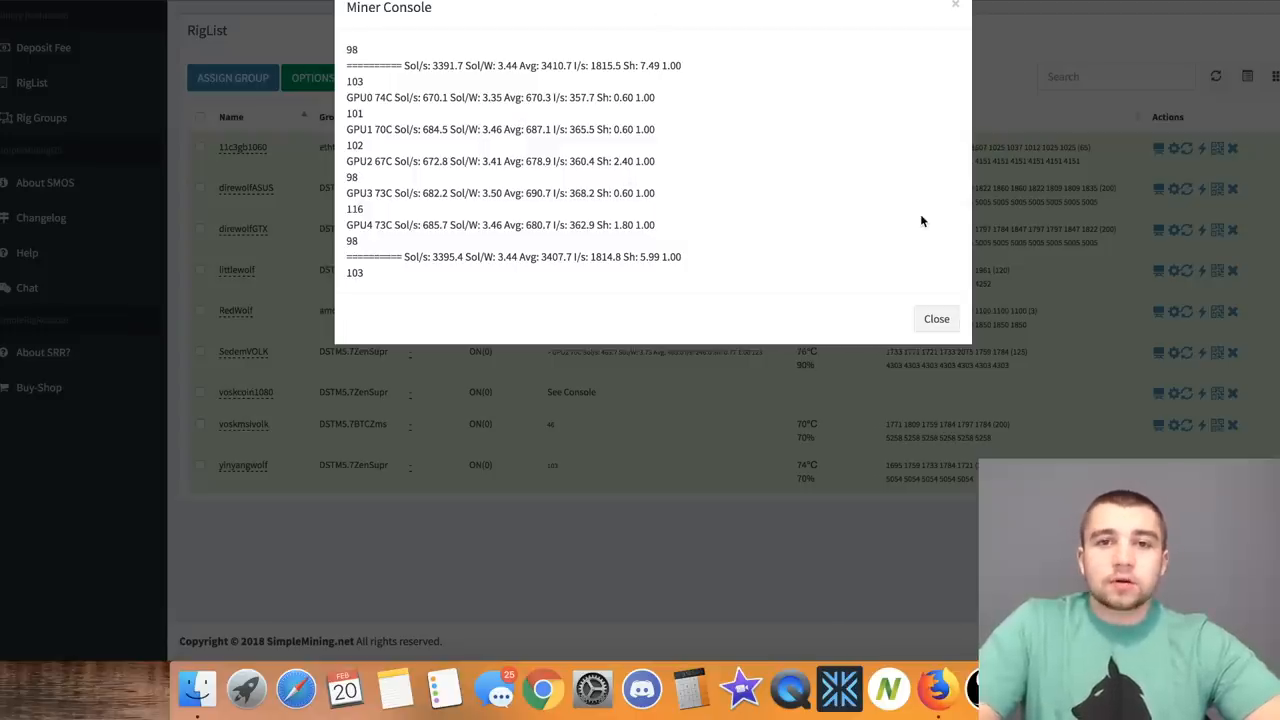
{"action": "mouse_move", "coordinate": [960, 313]}
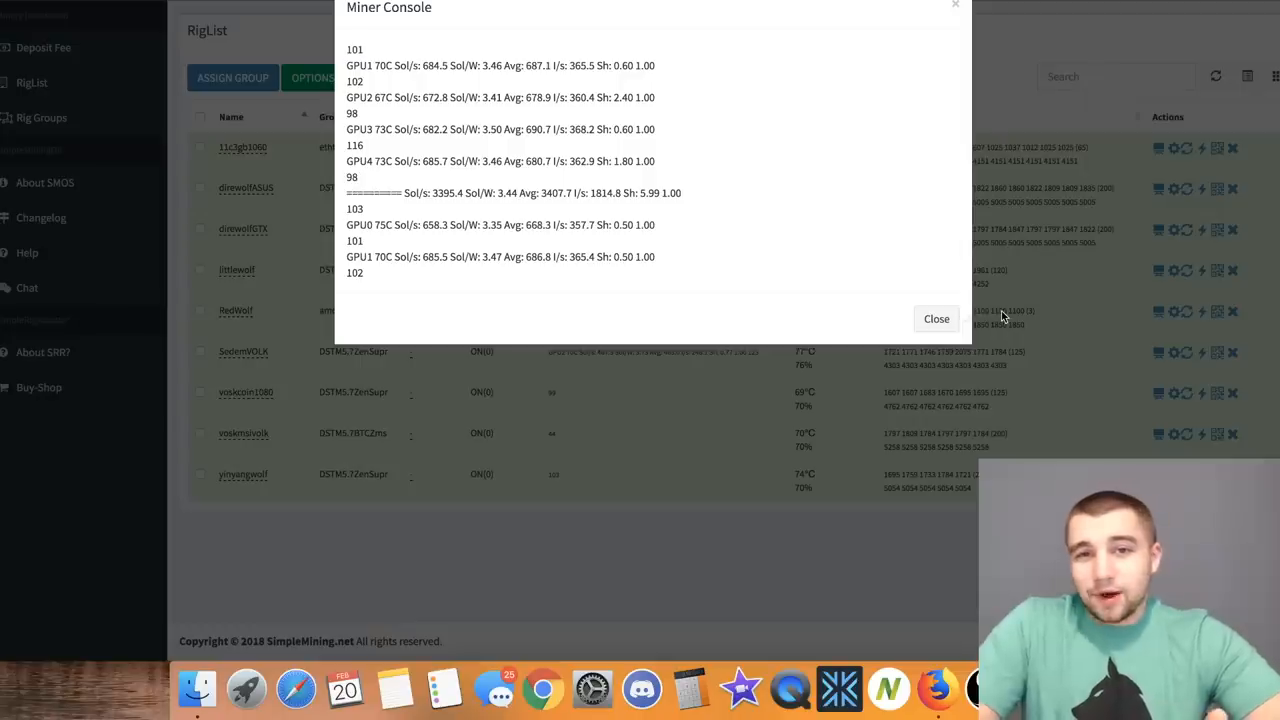
{"action": "mouse_move", "coordinate": [547, 118]}
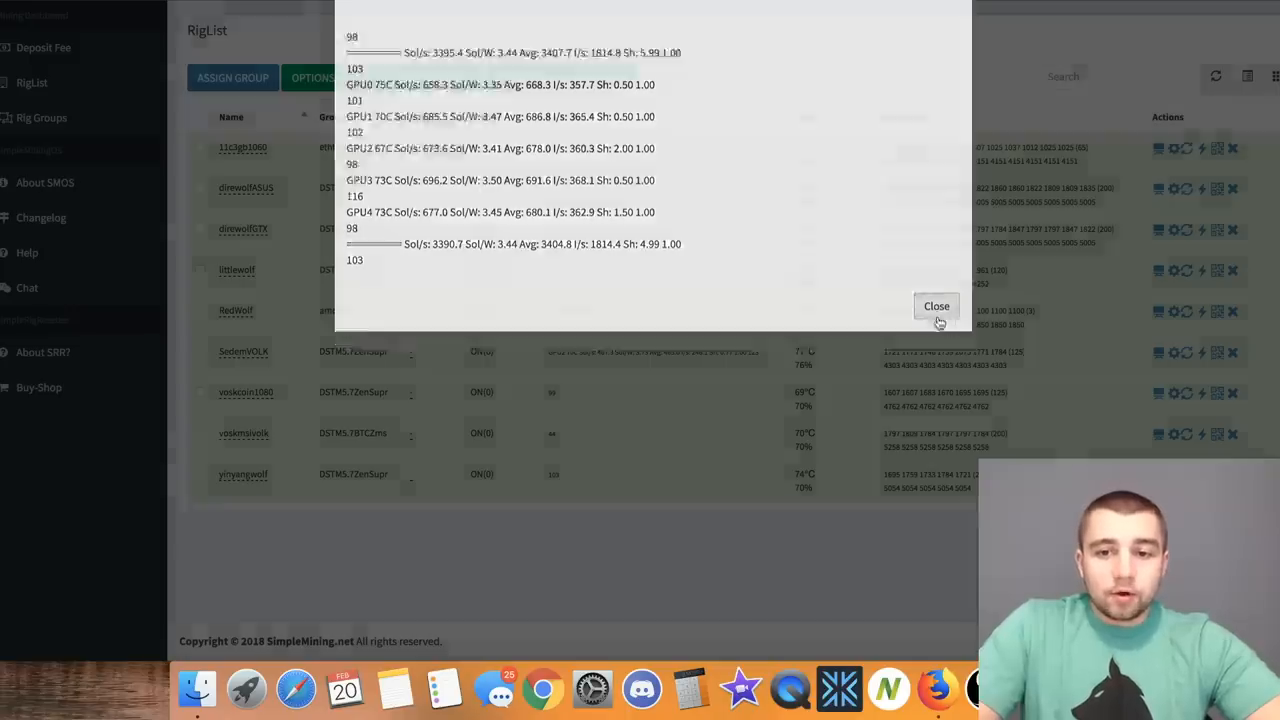
Enter Core MHz 150 and Memory MHz 400 in another rig's overclocking form.
{"action": "left_click", "coordinate": [936, 306]}
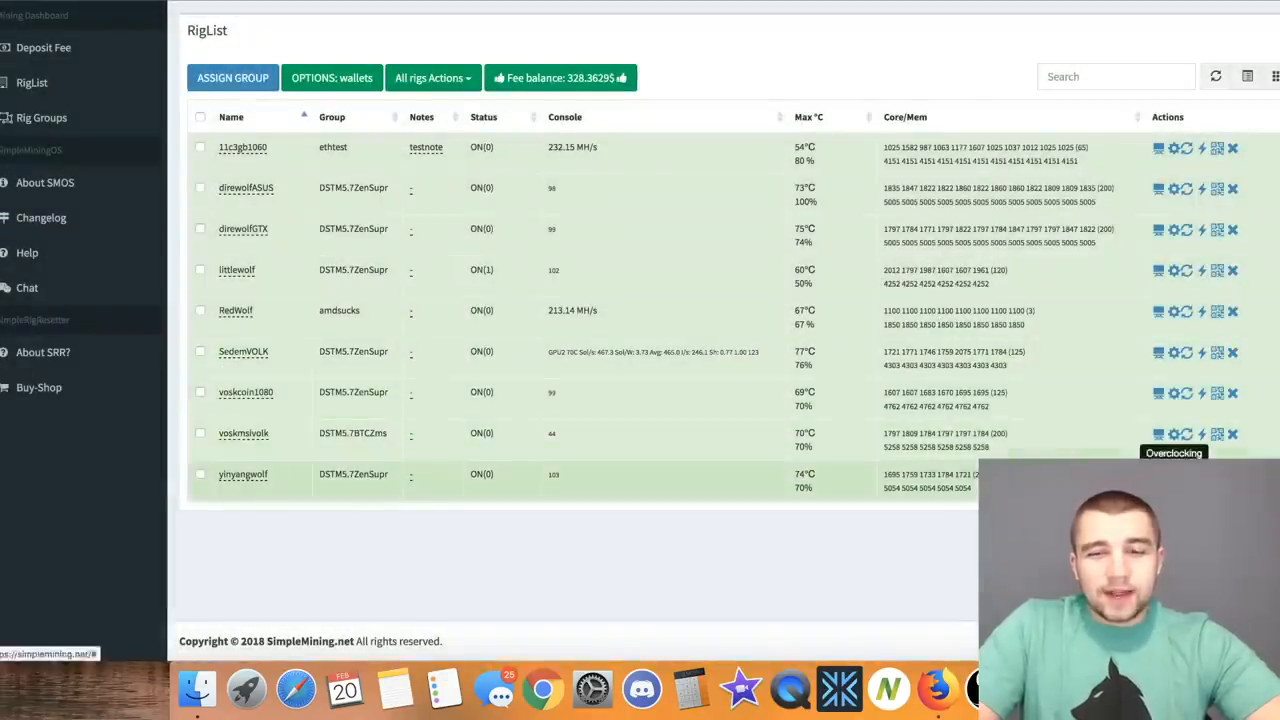
{"action": "left_click", "coordinate": [1200, 147]}
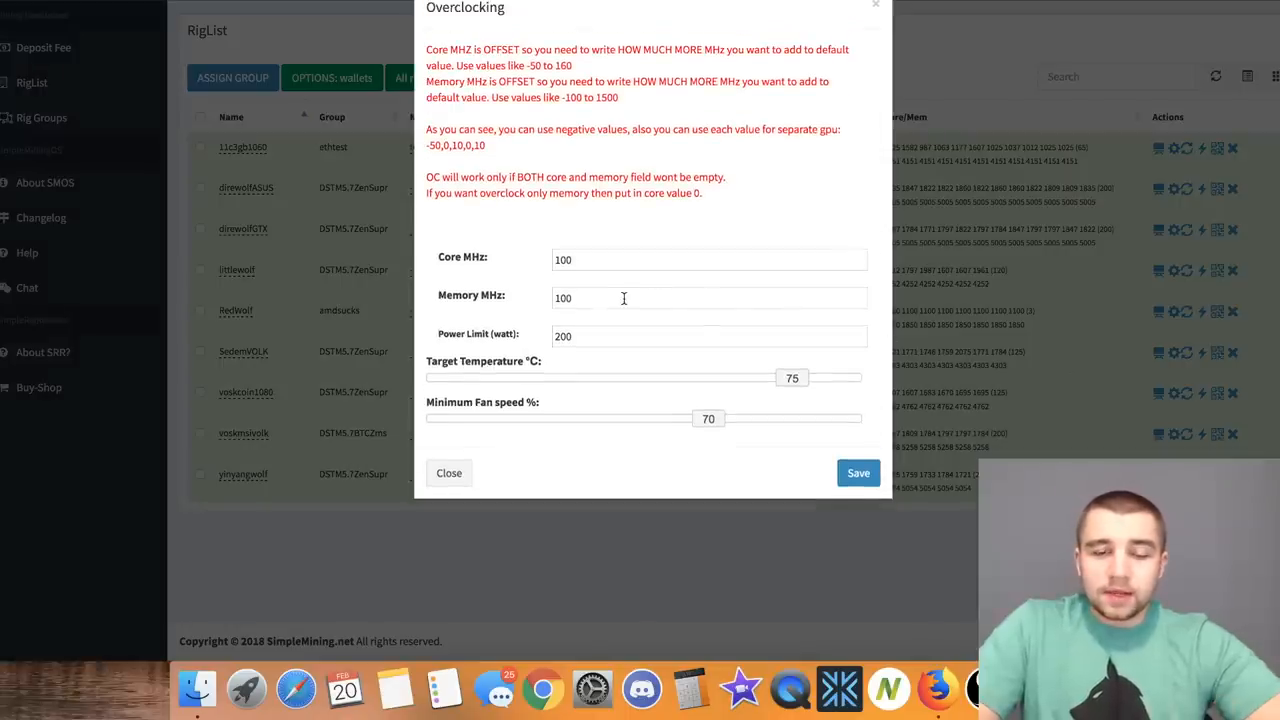
{"action": "left_click", "coordinate": [709, 260]}
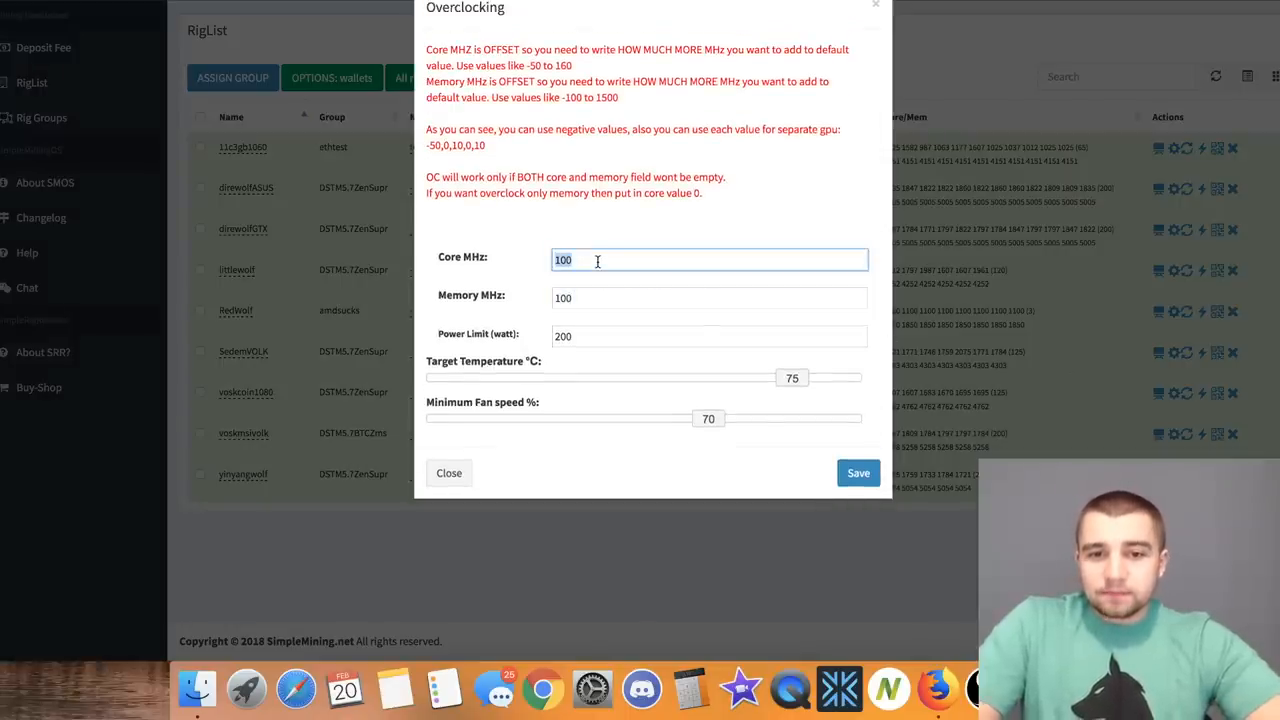
{"action": "type", "text": "150"}
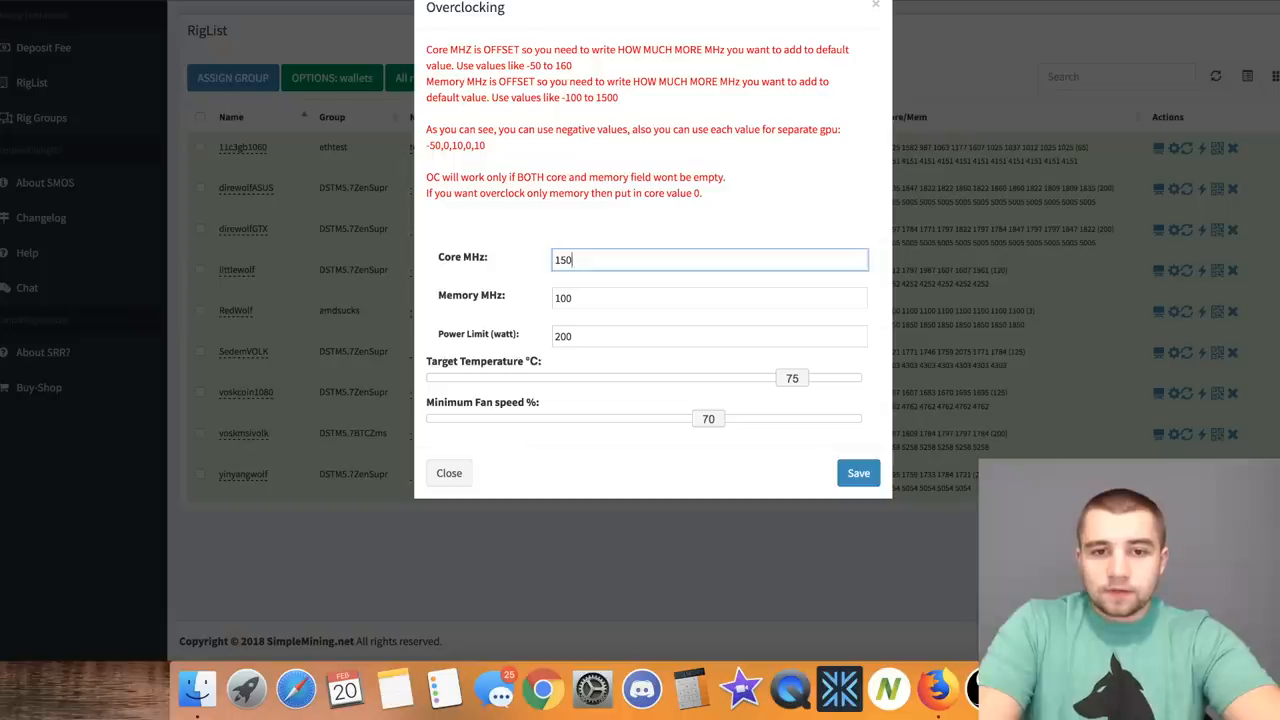
{"action": "type", "text": "200"}
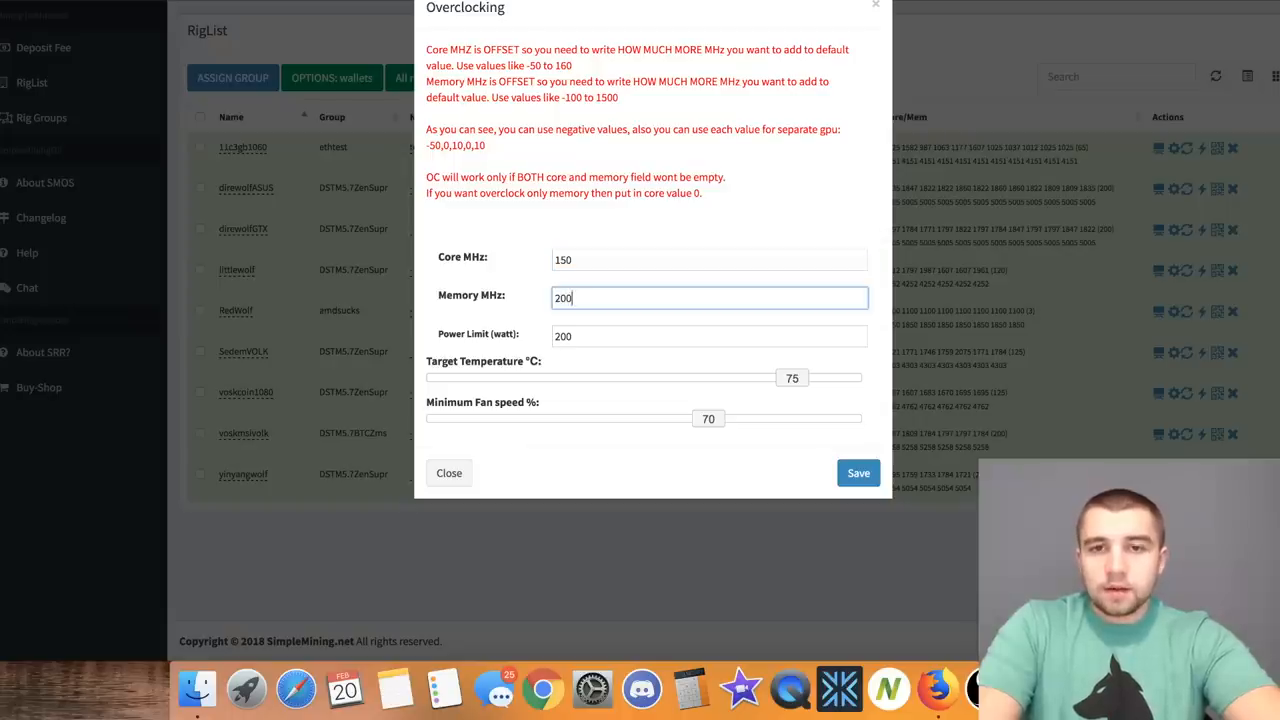
{"action": "type", "text": "300"}
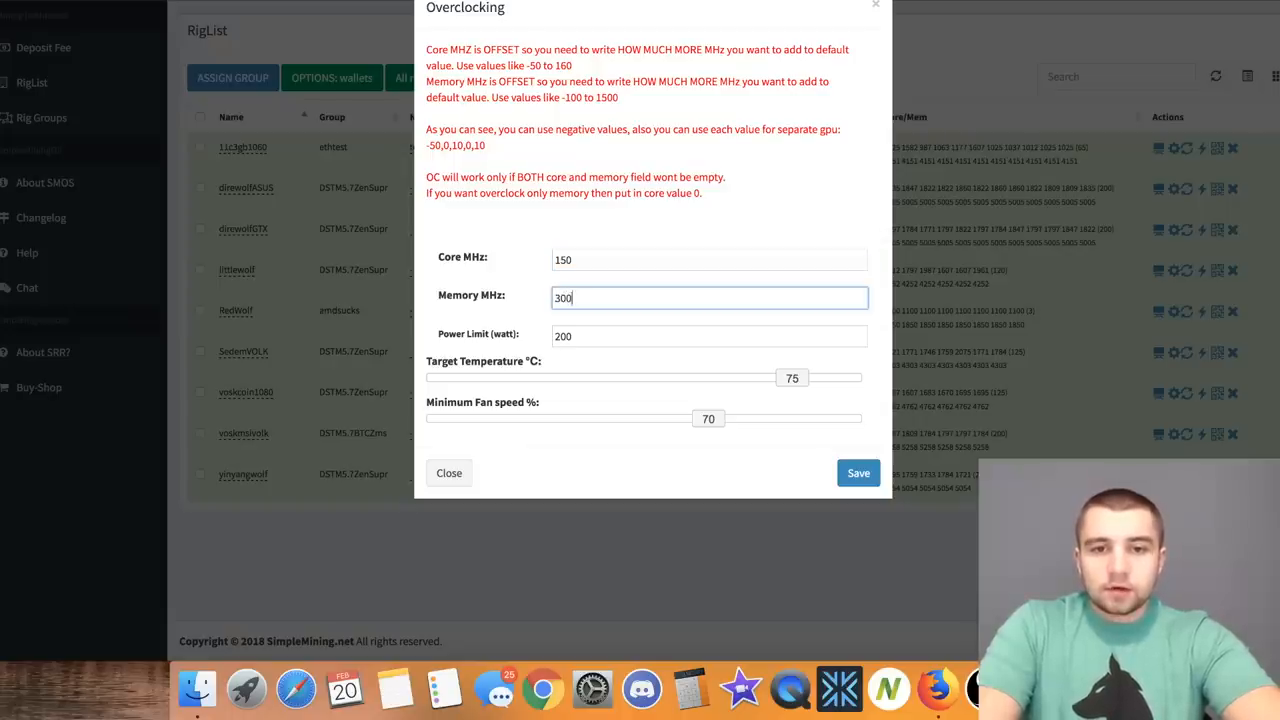
{"action": "type", "text": "400"}
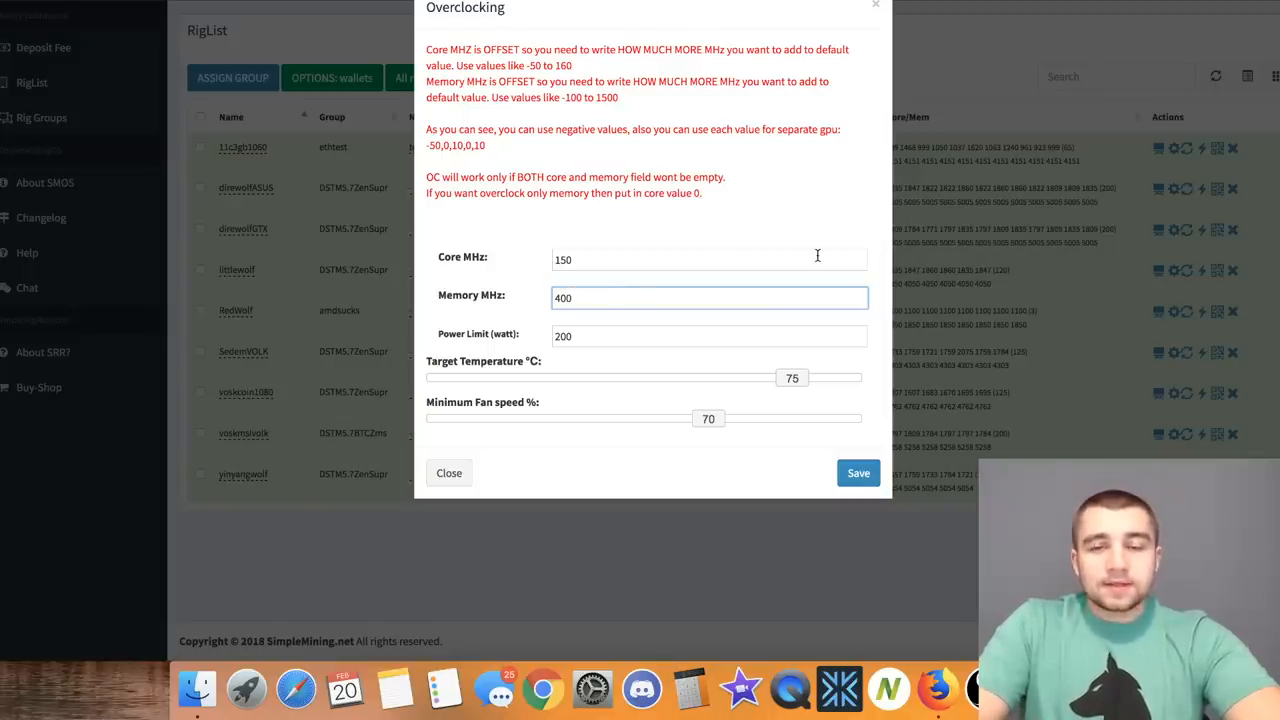
{"action": "left_click", "coordinate": [708, 297]}
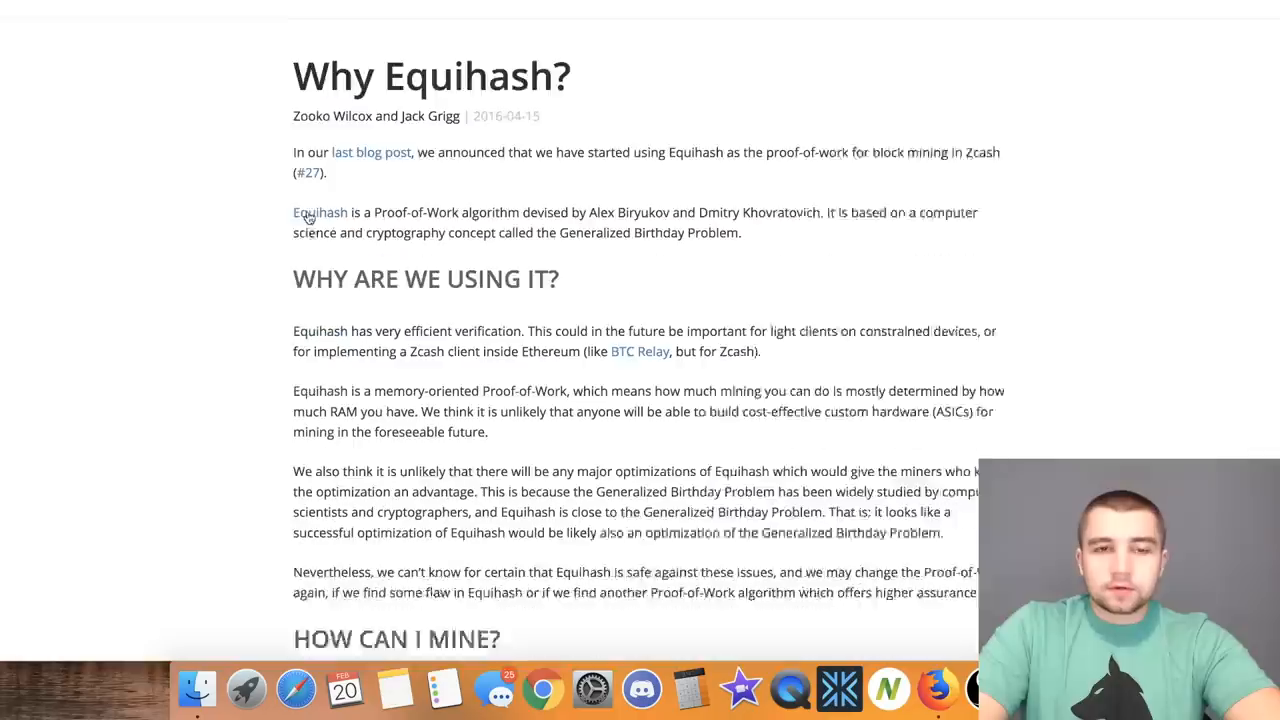
Scroll the 'Why Equihash?' post down to its mining requirements section.
{"action": "scroll", "scroll_direction": "down", "scroll_amount": 3}
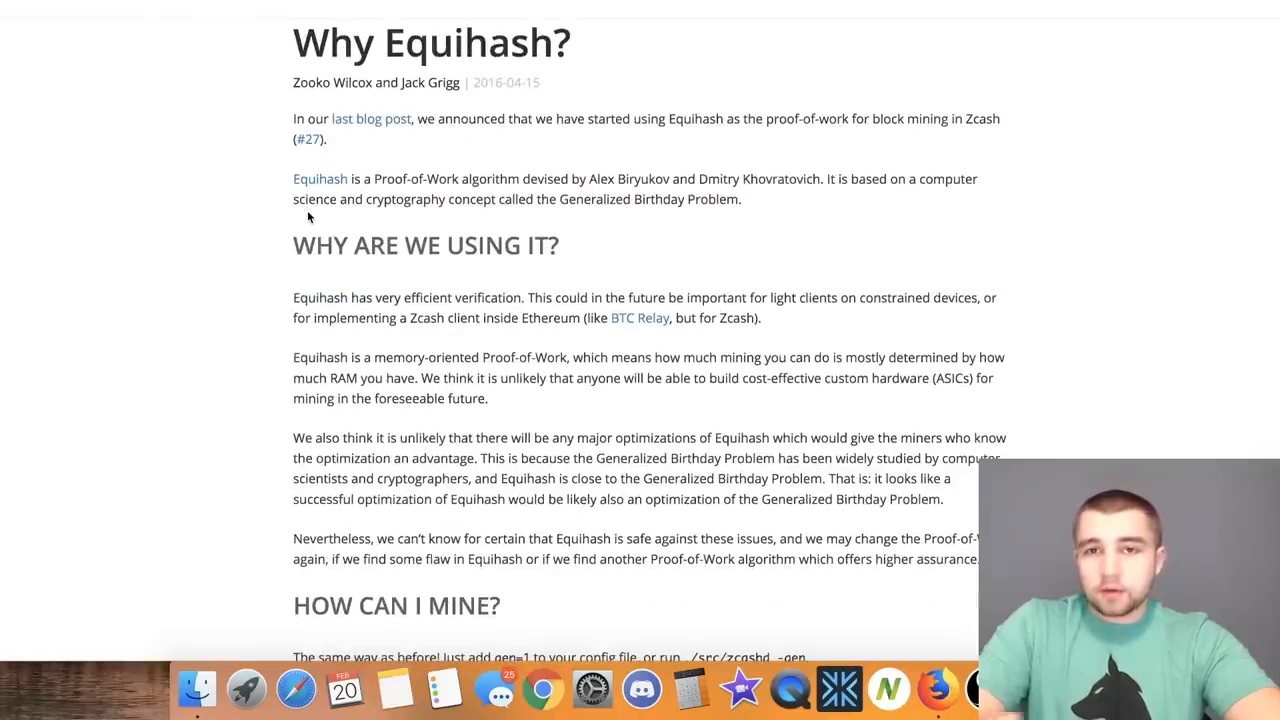
{"action": "mouse_move", "coordinate": [313, 100]}
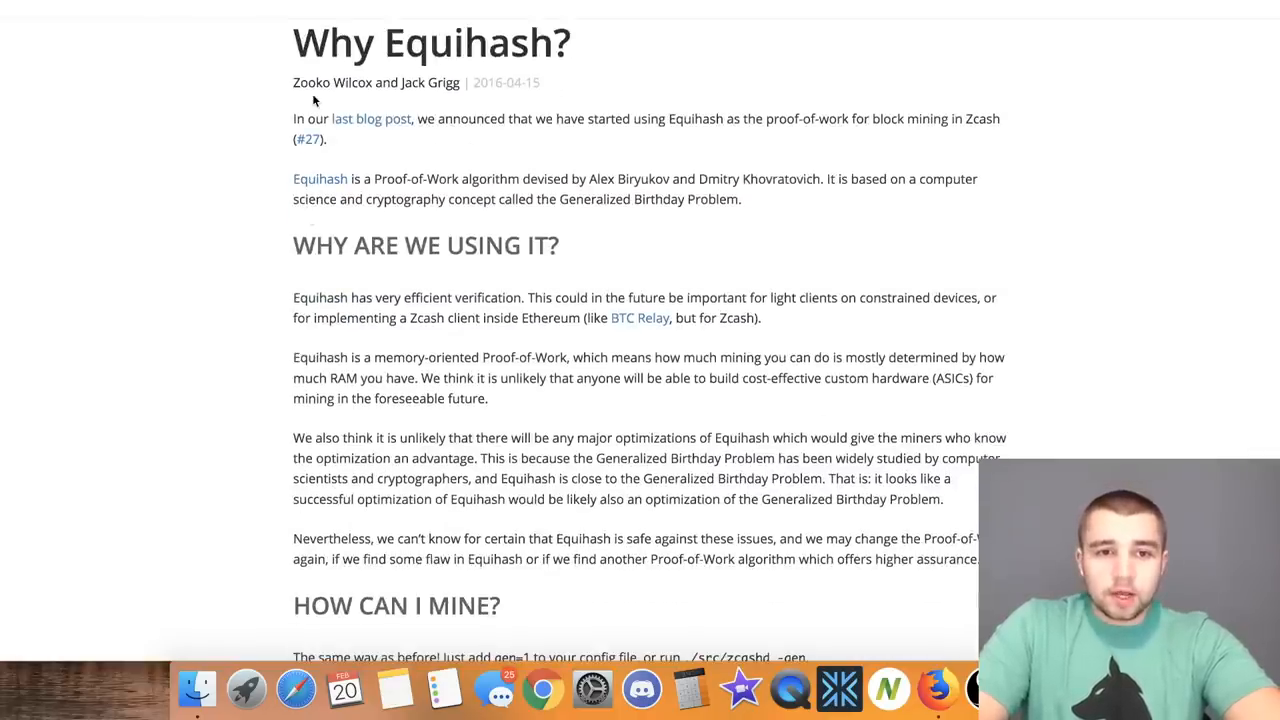
{"action": "scroll", "scroll_direction": "down", "scroll_amount": 3}
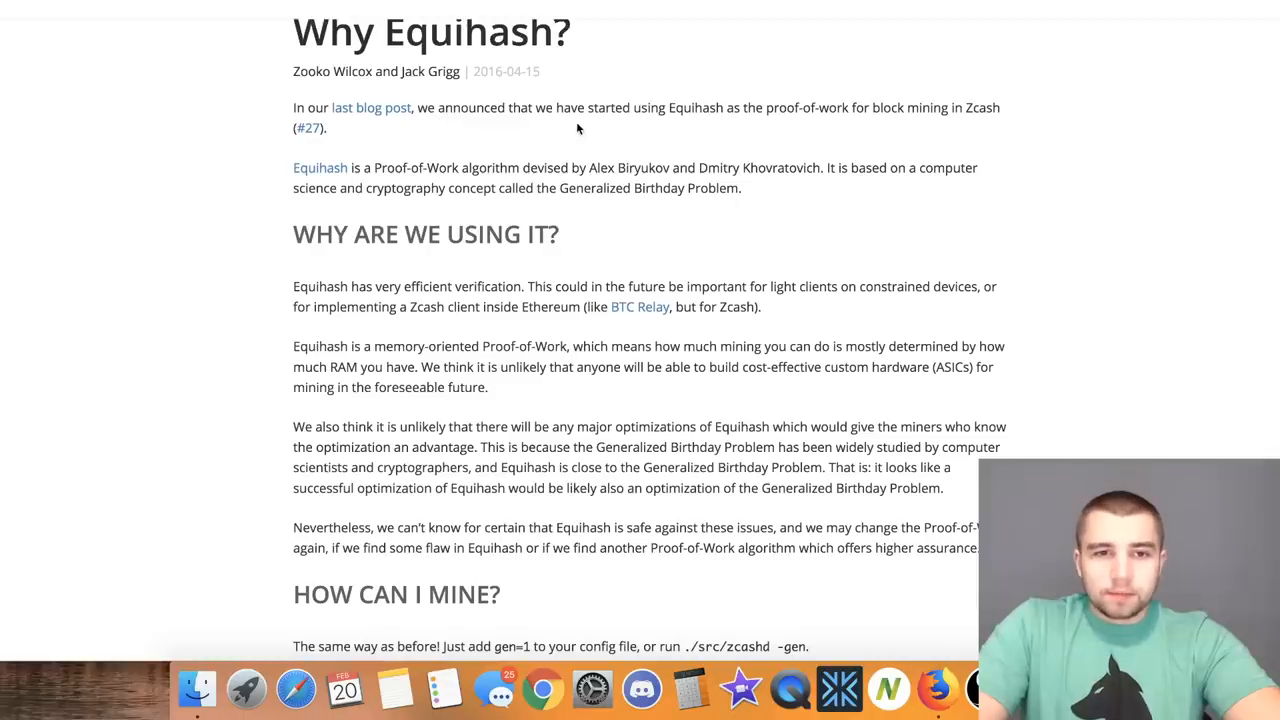
{"action": "scroll", "scroll_direction": "down", "scroll_amount": 3}
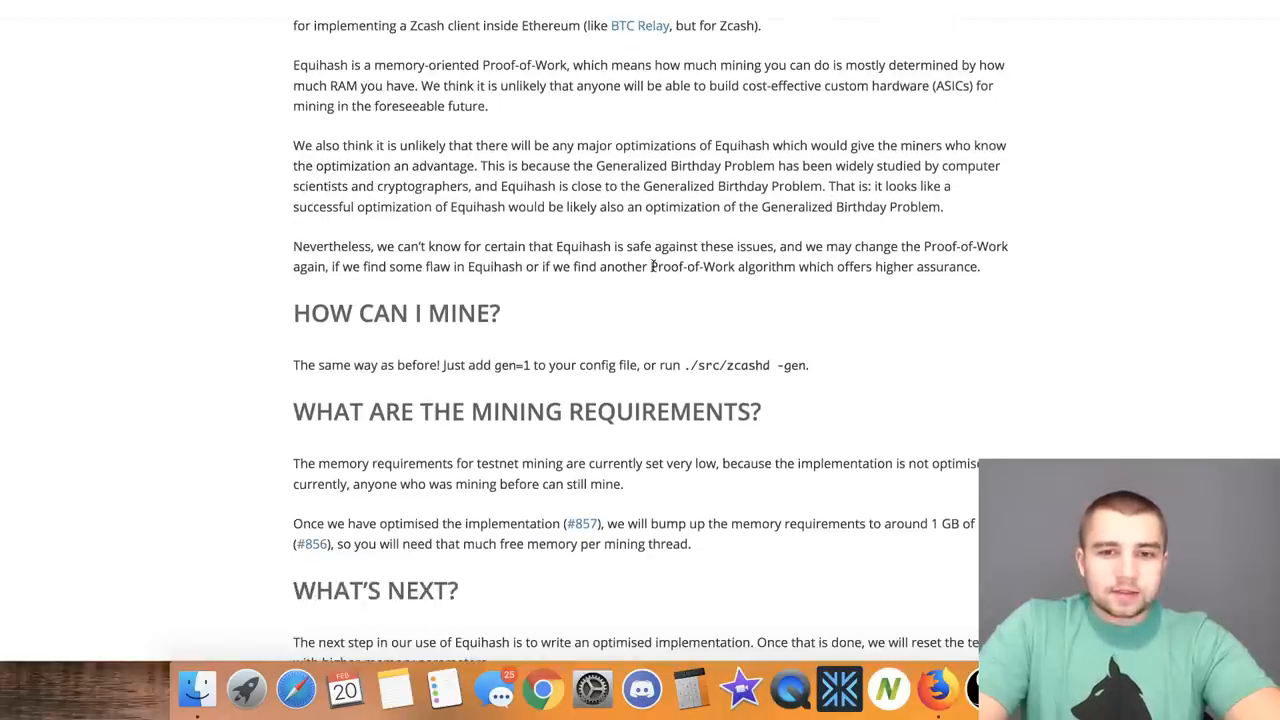
{"action": "left_click_drag", "start_coordinate": [651, 266], "coordinate": [913, 266]}
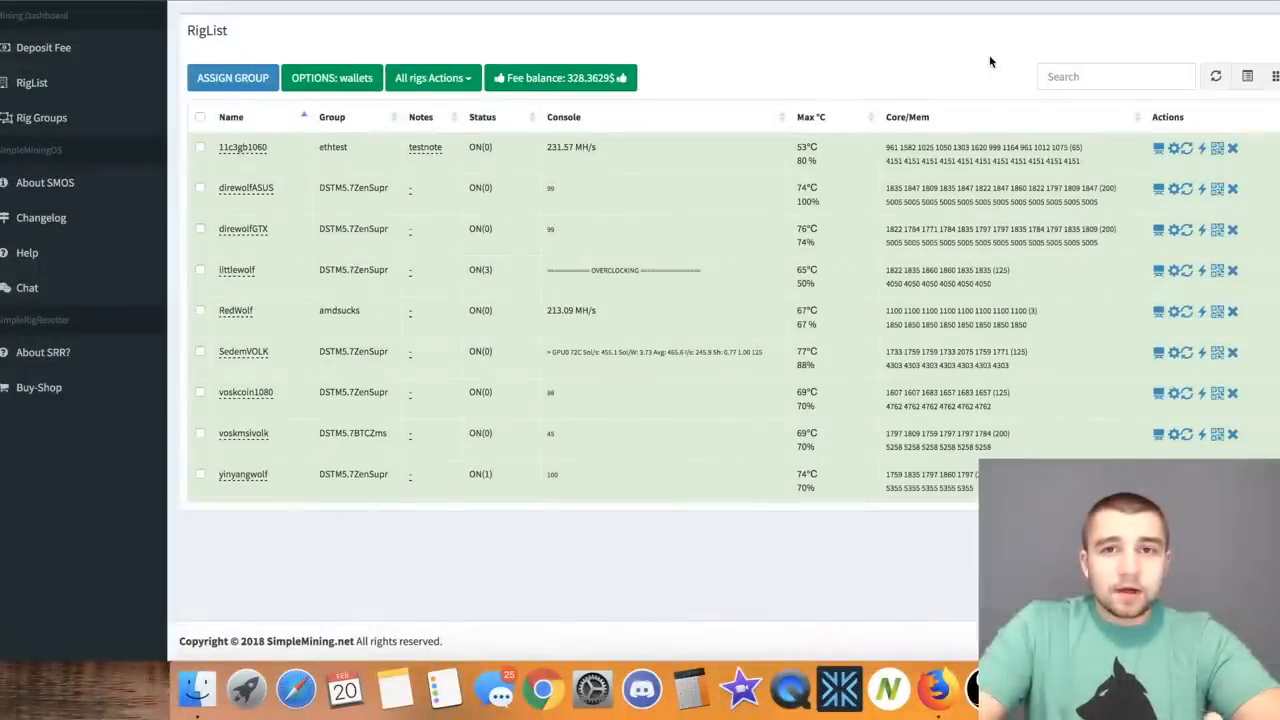
{"action": "mouse_move", "coordinate": [940, 38]}
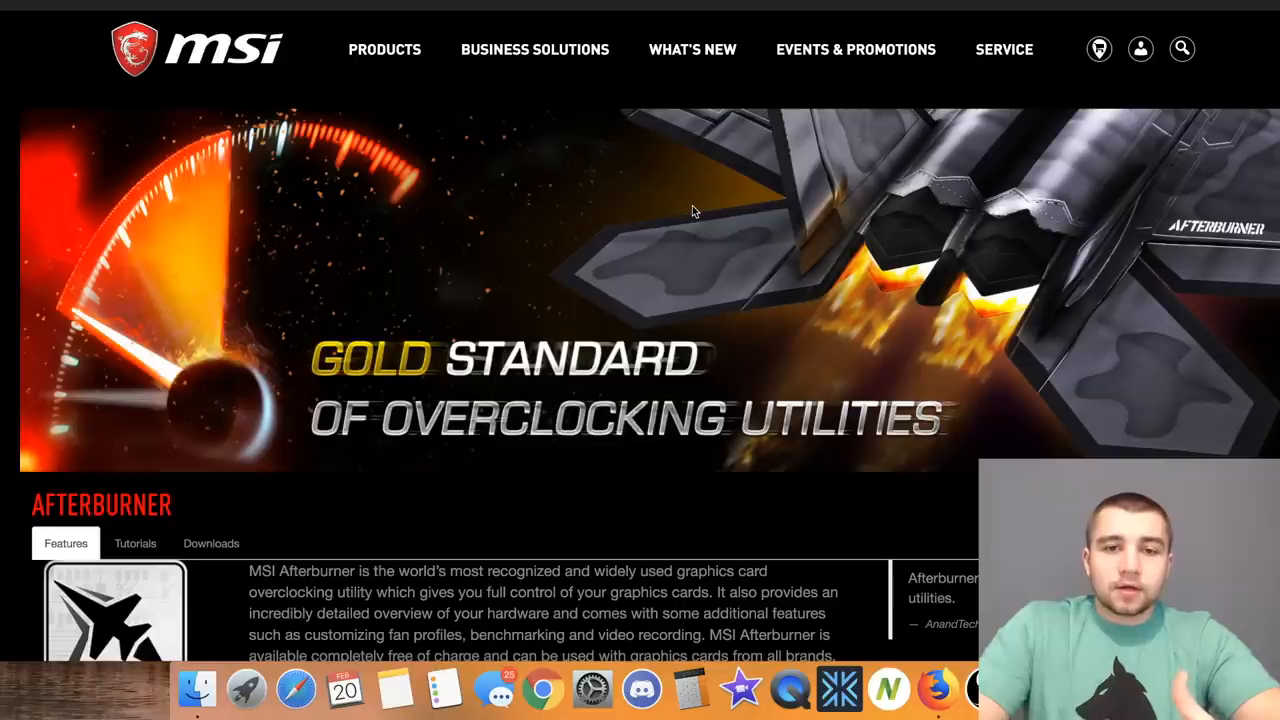
{"action": "mouse_move", "coordinate": [337, 6]}
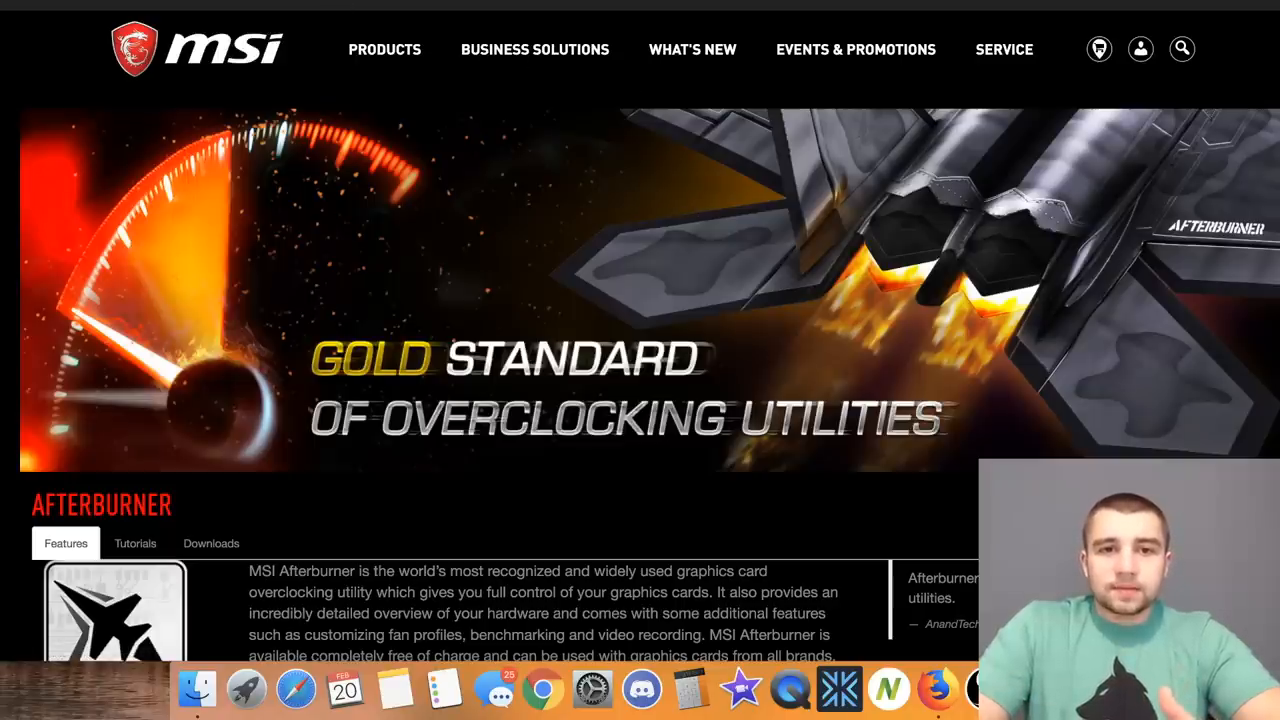
Scroll through the MSI Afterburner page to view its features.
{"action": "scroll", "scroll_direction": "down", "scroll_amount": 3}
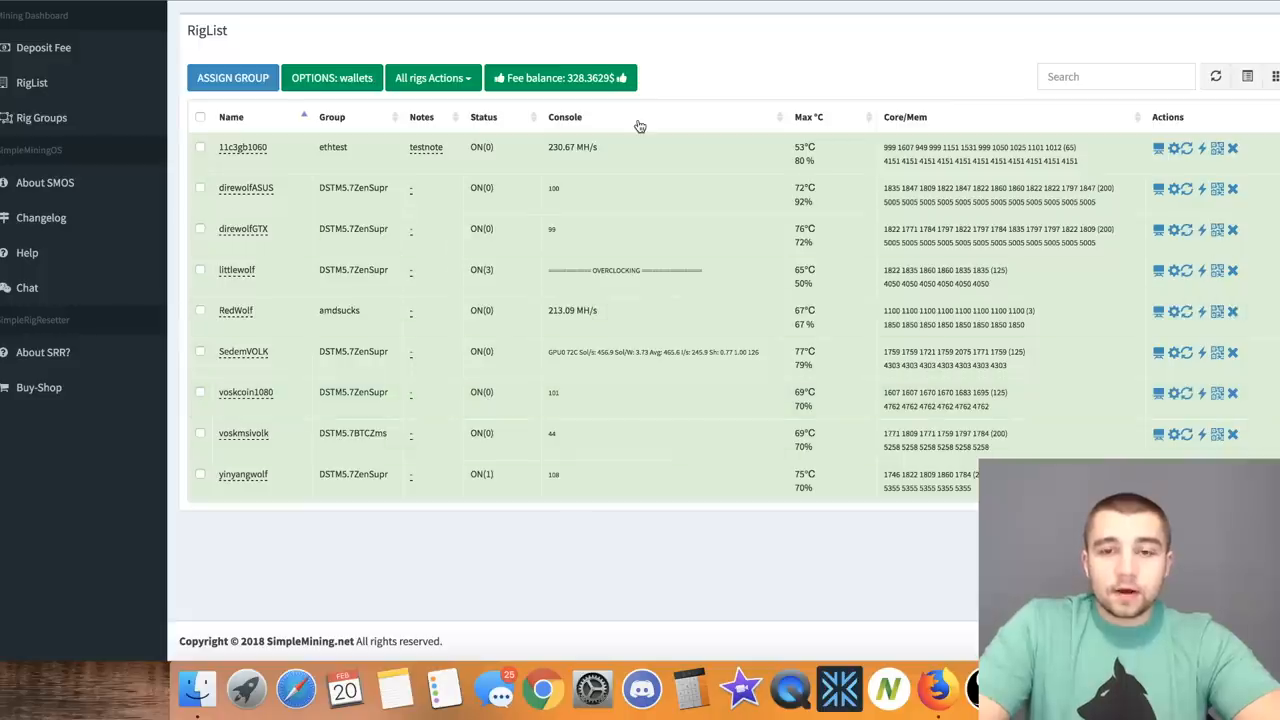
{"action": "mouse_move", "coordinate": [750, 33]}
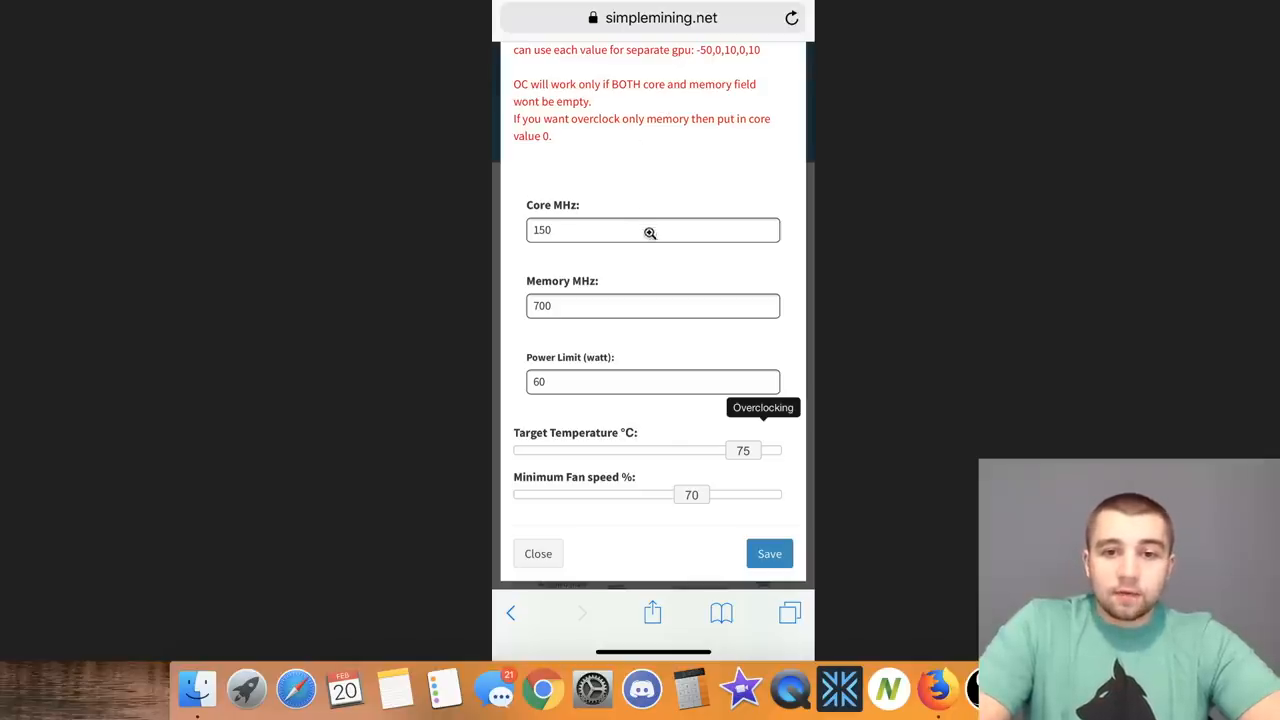
{"action": "mouse_move", "coordinate": [680, 361]}
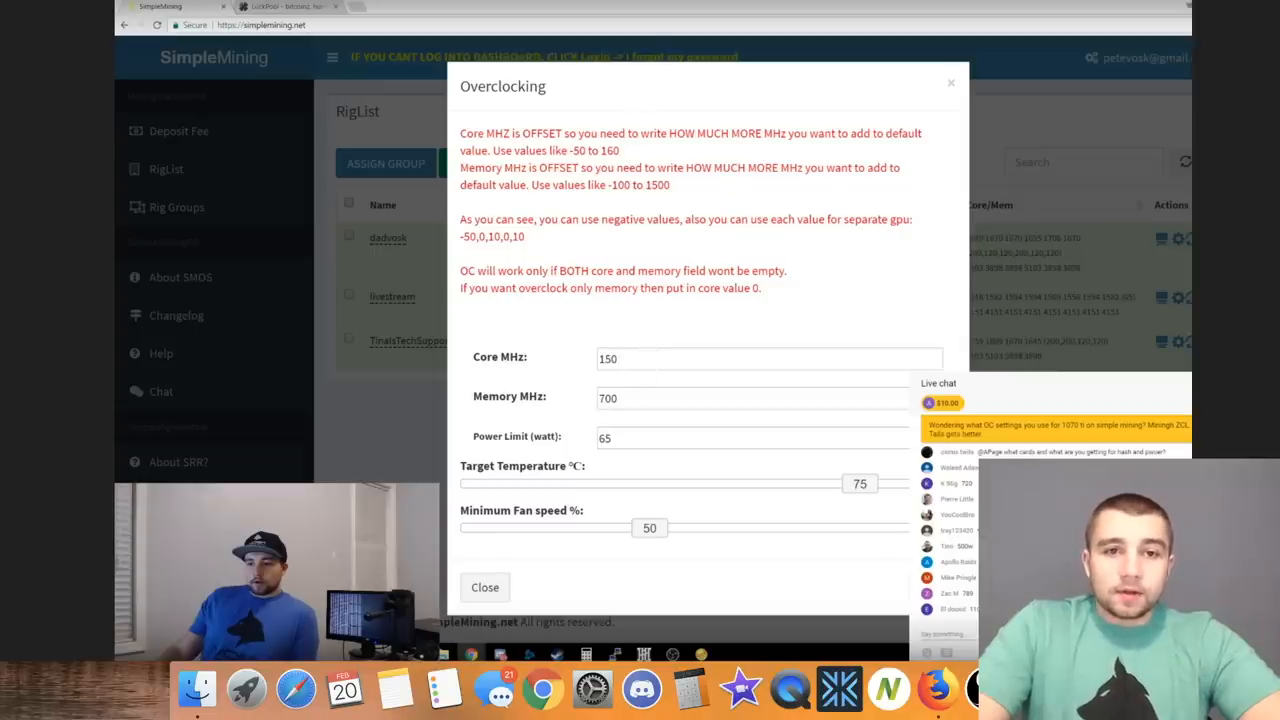
{"action": "left_click", "coordinate": [484, 587]}
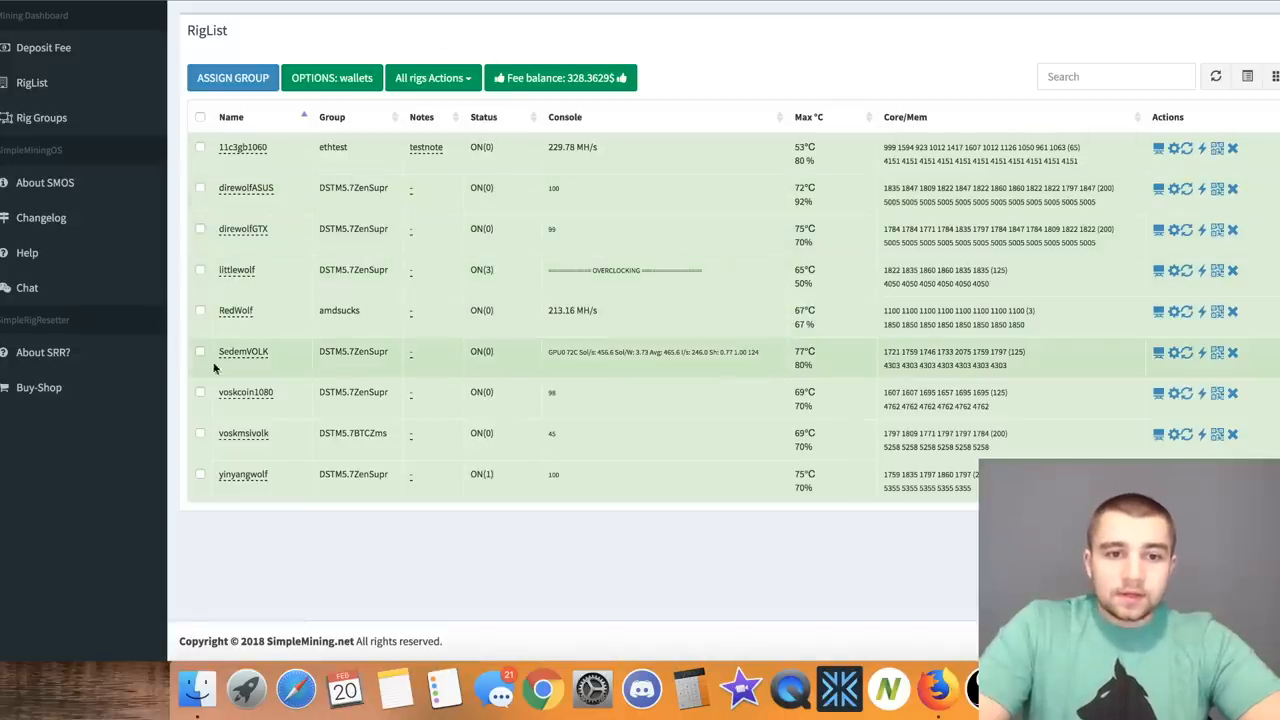
{"action": "mouse_move", "coordinate": [391, 363]}
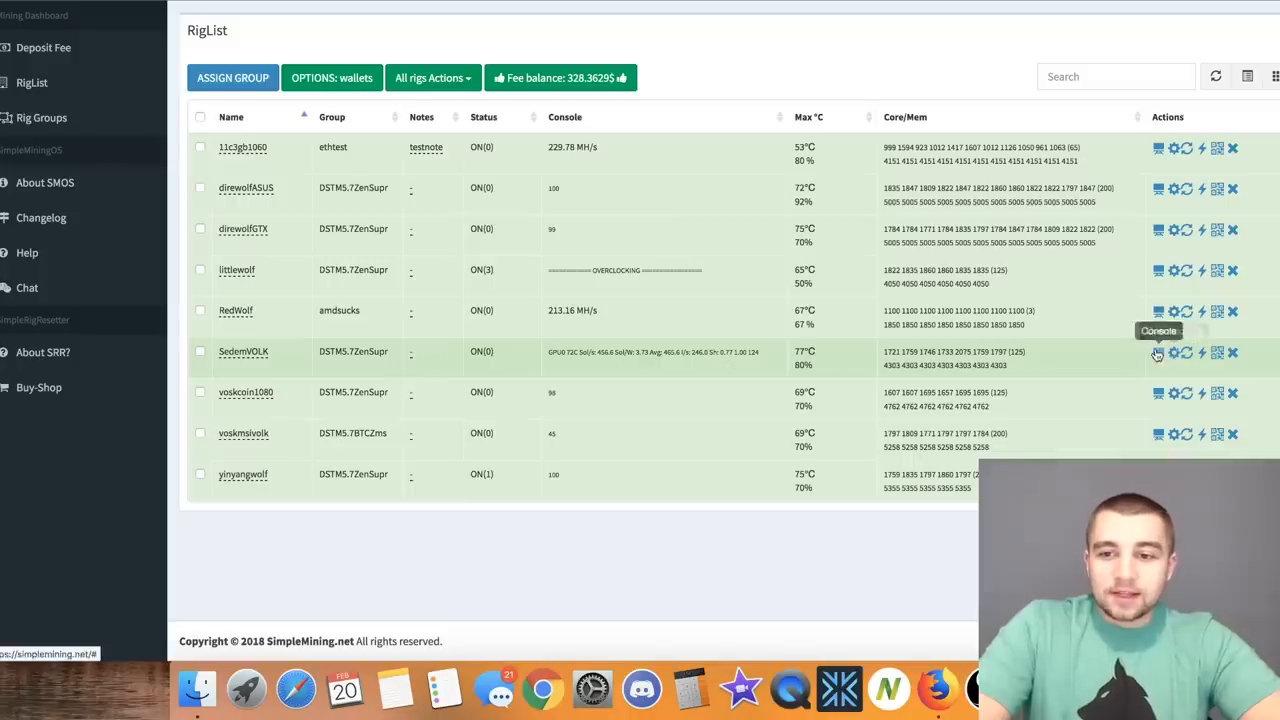
Review SedemVOLK's miner output, then its overclock: core 200, memory 1000, 125 W.
{"action": "left_click", "coordinate": [1158, 352]}
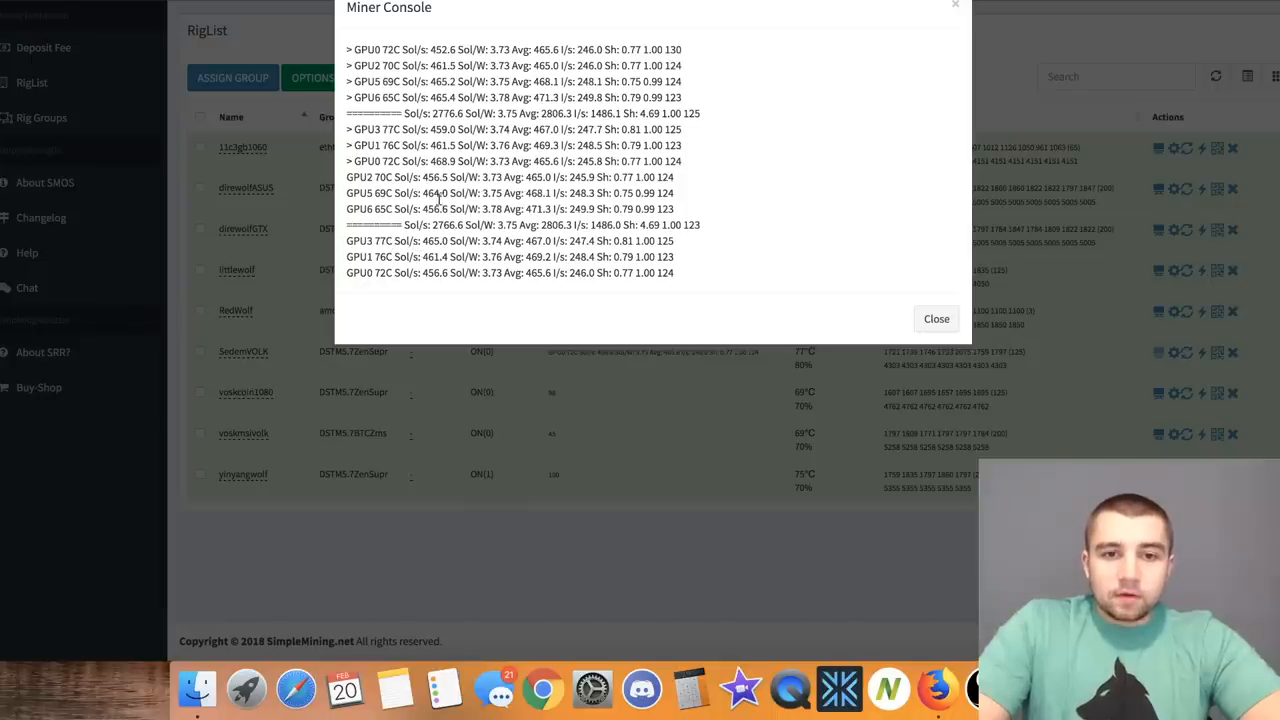
{"action": "mouse_move", "coordinate": [922, 276]}
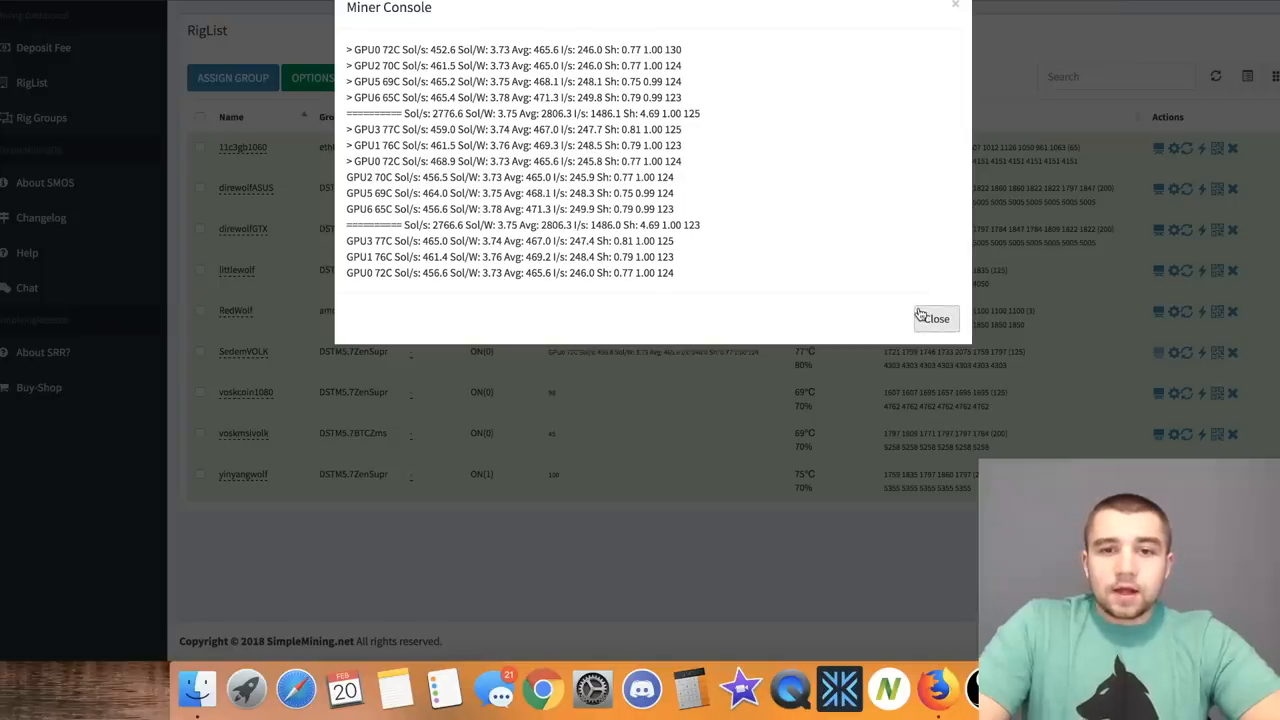
{"action": "left_click", "coordinate": [935, 318]}
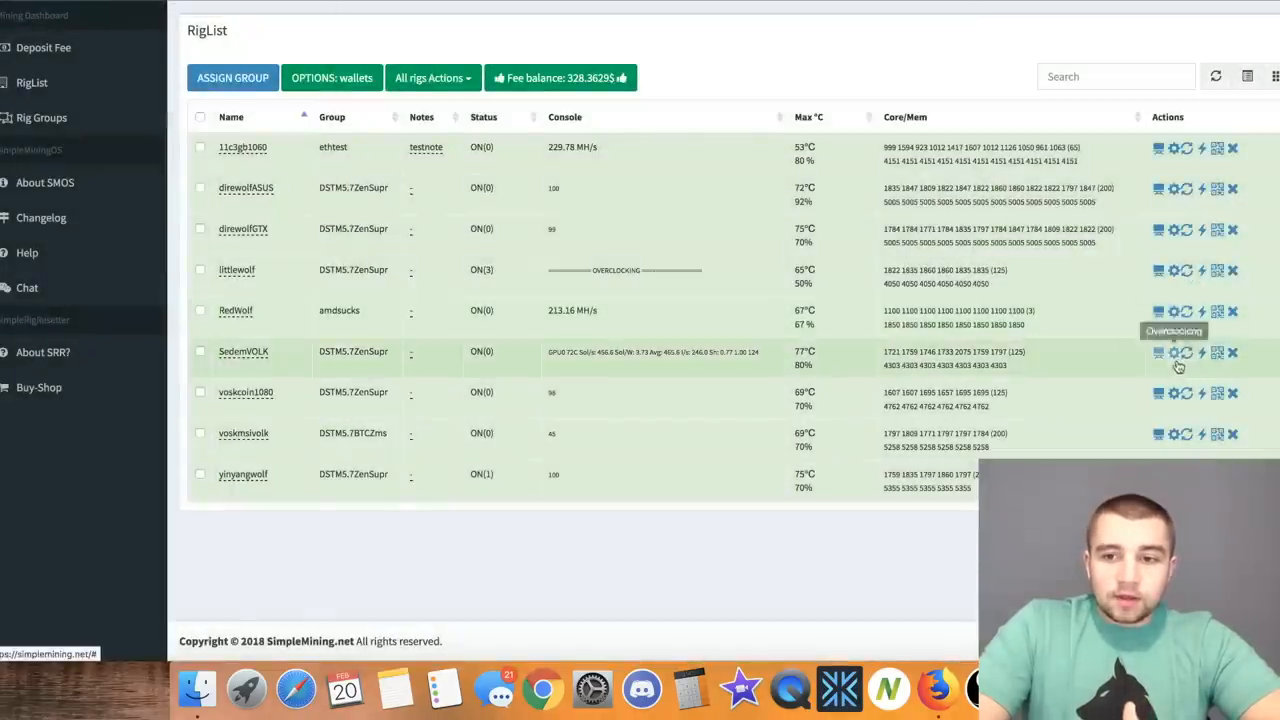
{"action": "left_click", "coordinate": [1185, 352]}
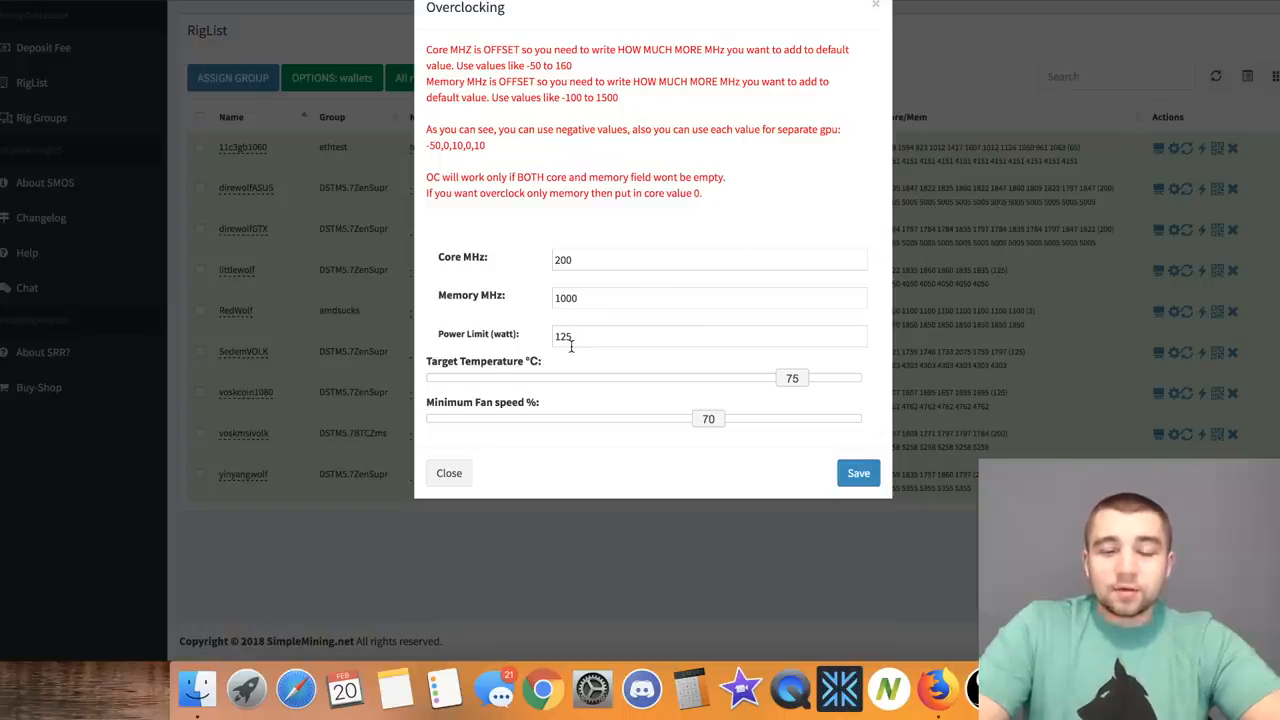
{"action": "left_click", "coordinate": [448, 473]}
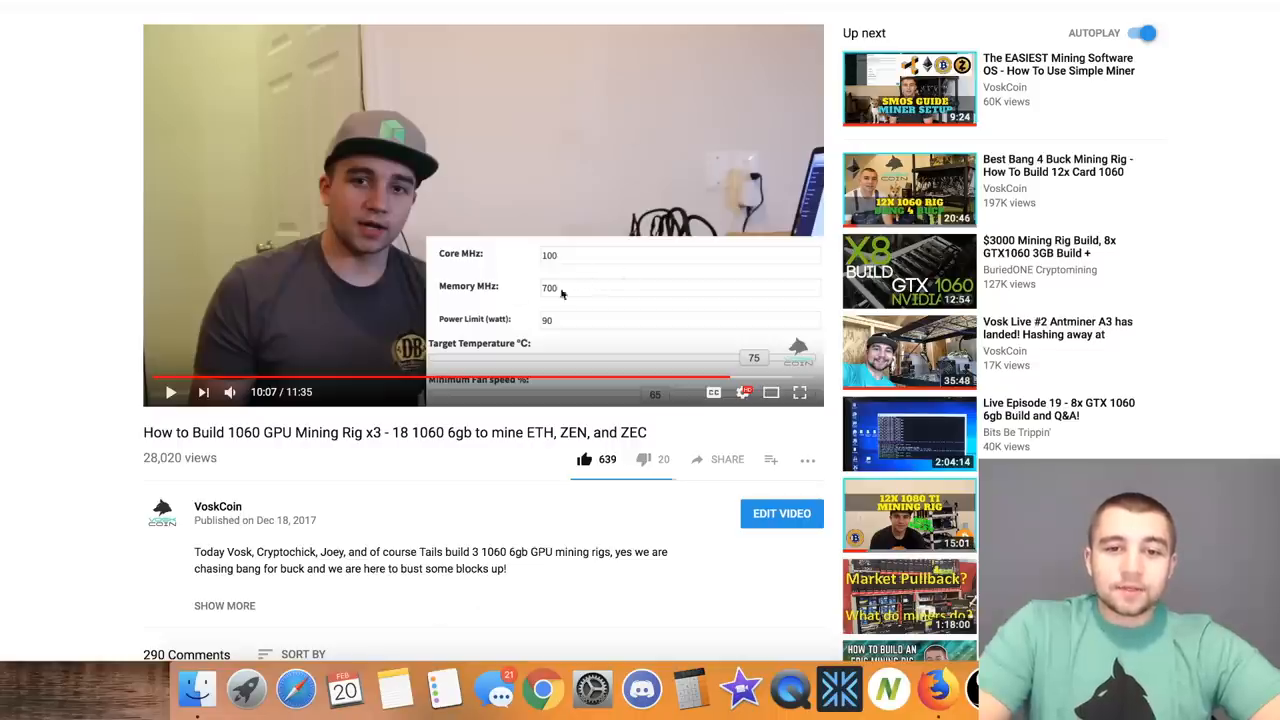
{"action": "mouse_move", "coordinate": [644, 276]}
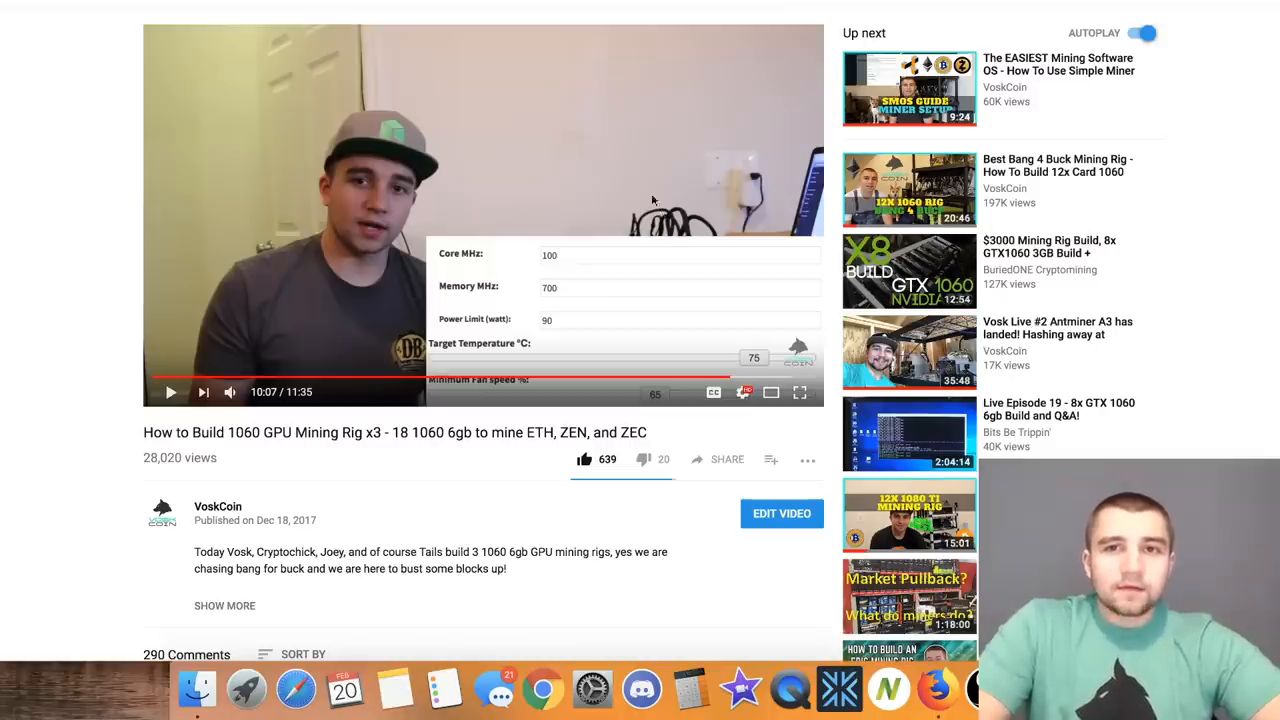
{"action": "mouse_move", "coordinate": [561, 57]}
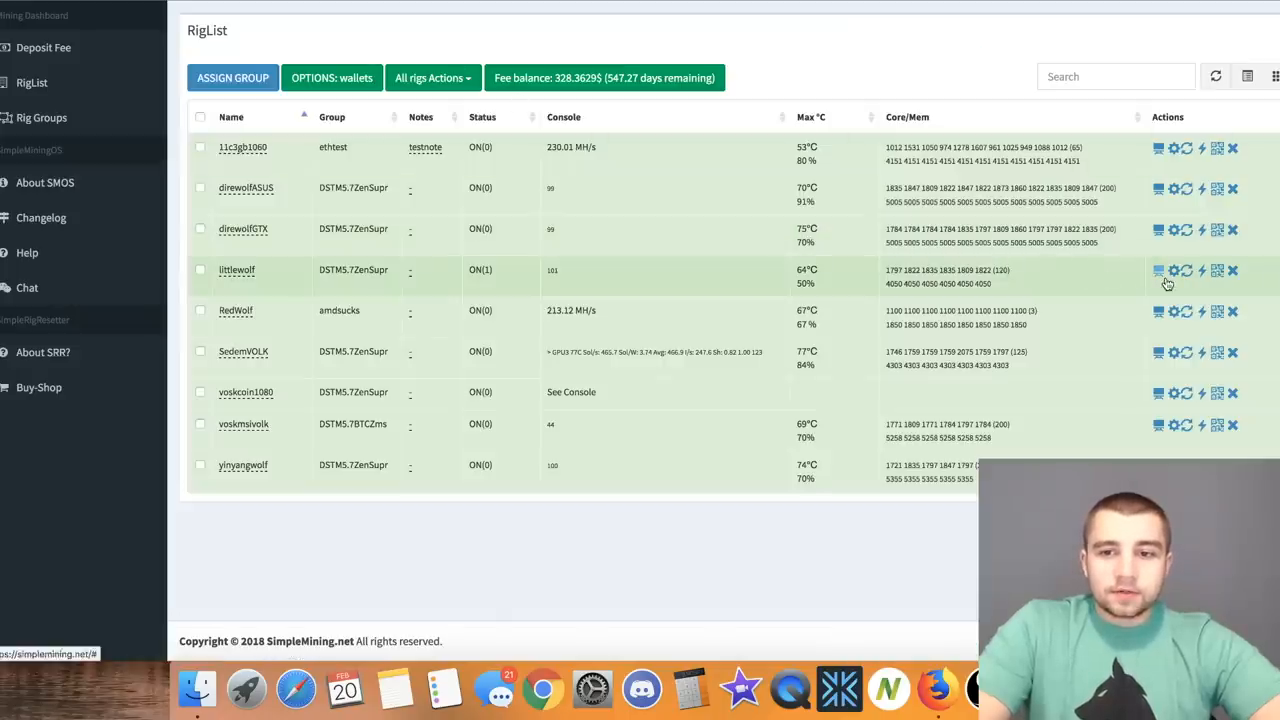
Check littlewolf's ~2,939 Sol/s output and its overclock: core 150, memory 500, 120 W.
{"action": "left_click", "coordinate": [1158, 270]}
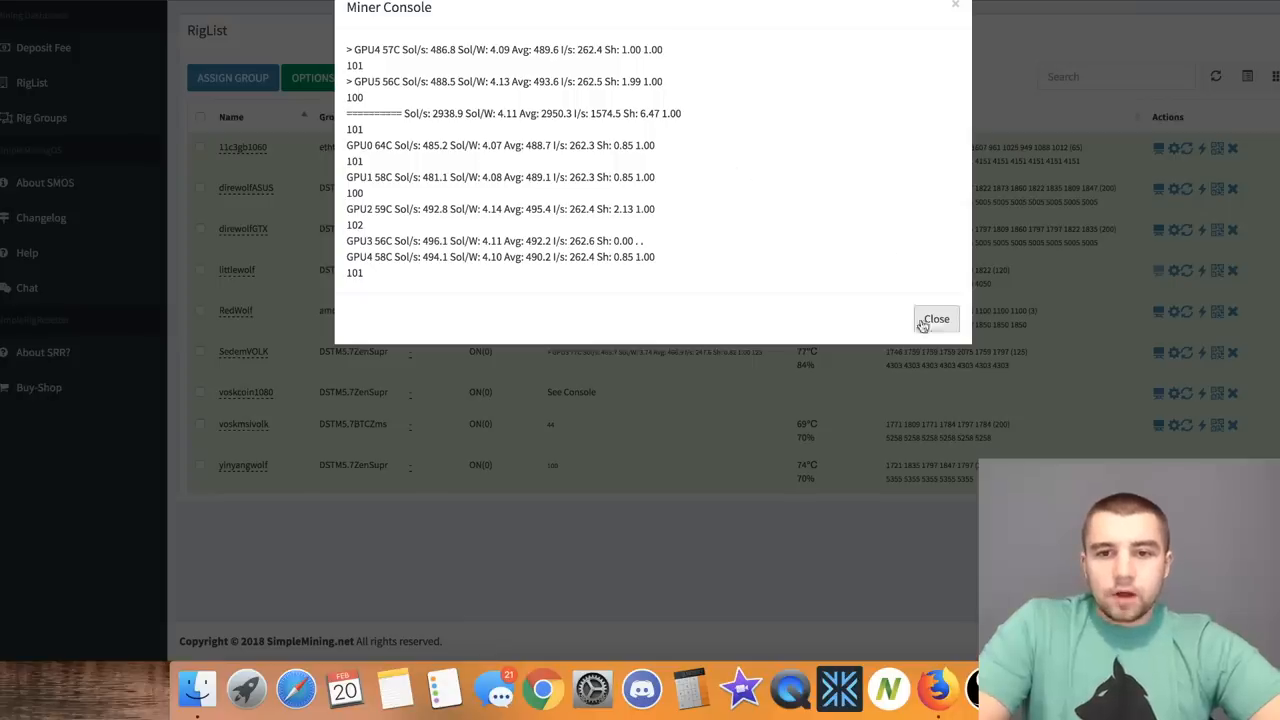
{"action": "left_click", "coordinate": [935, 318]}
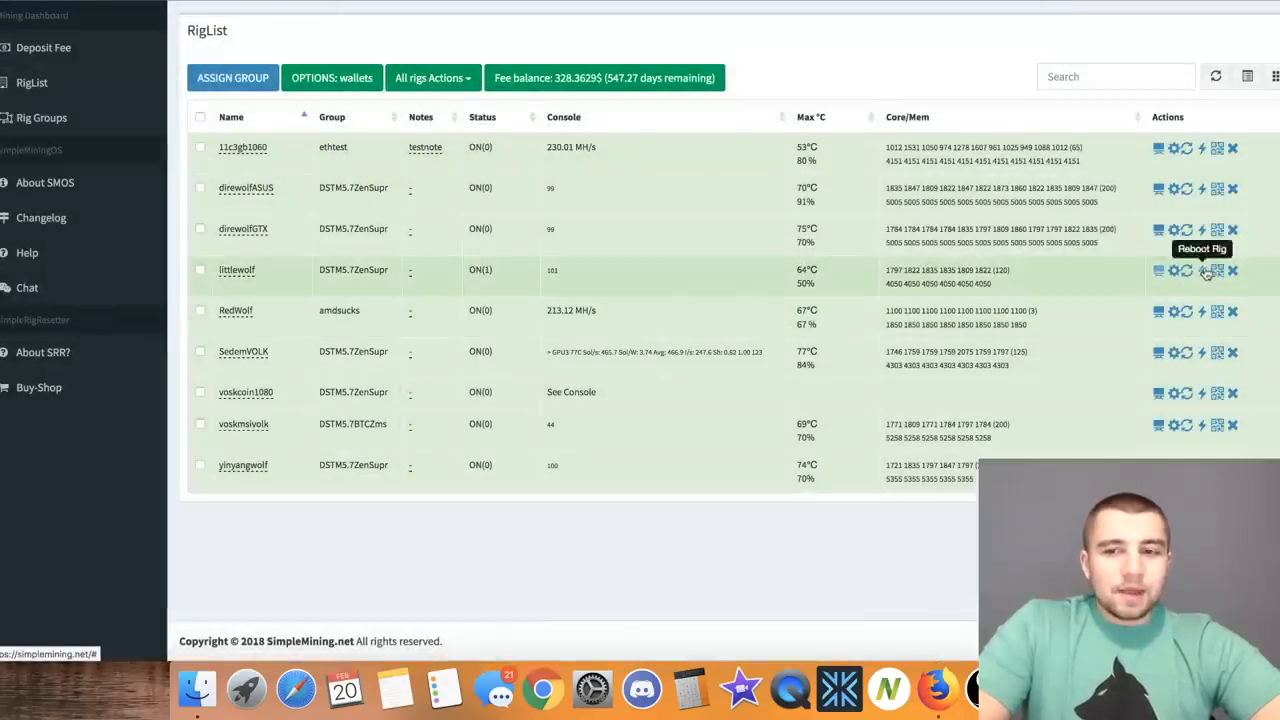
{"action": "mouse_move", "coordinate": [1158, 271]}
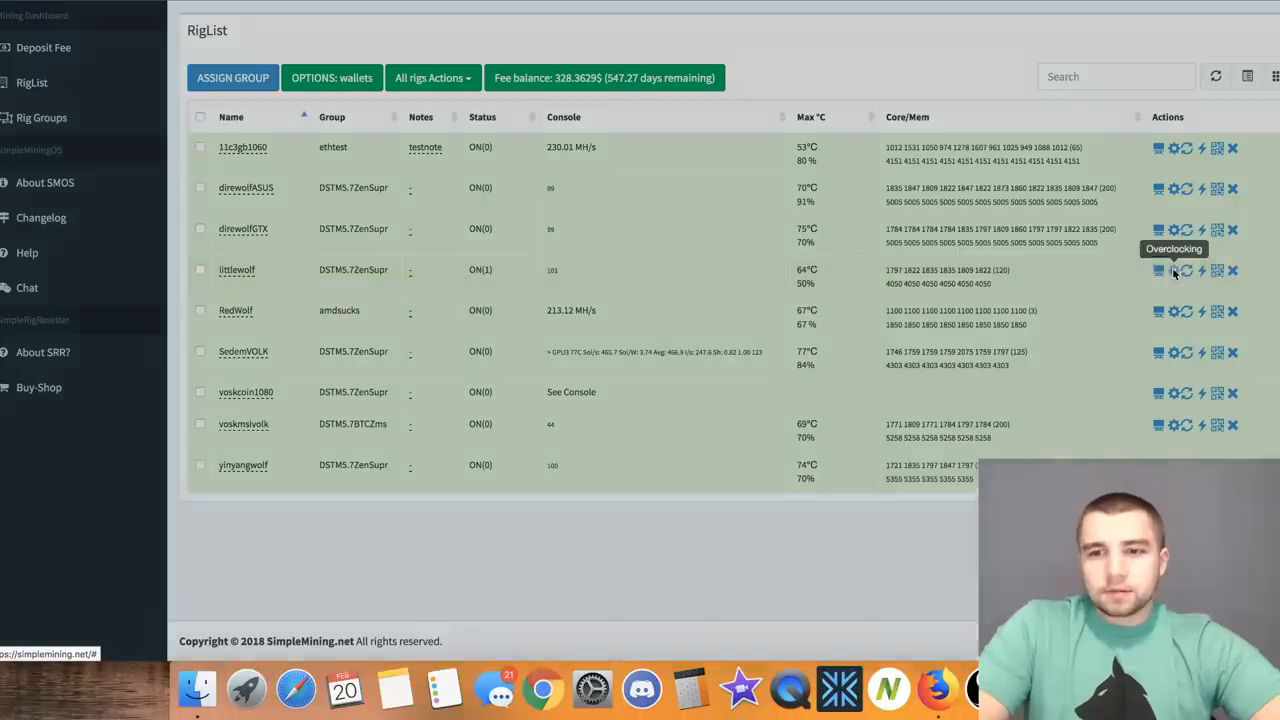
{"action": "left_click", "coordinate": [1175, 271]}
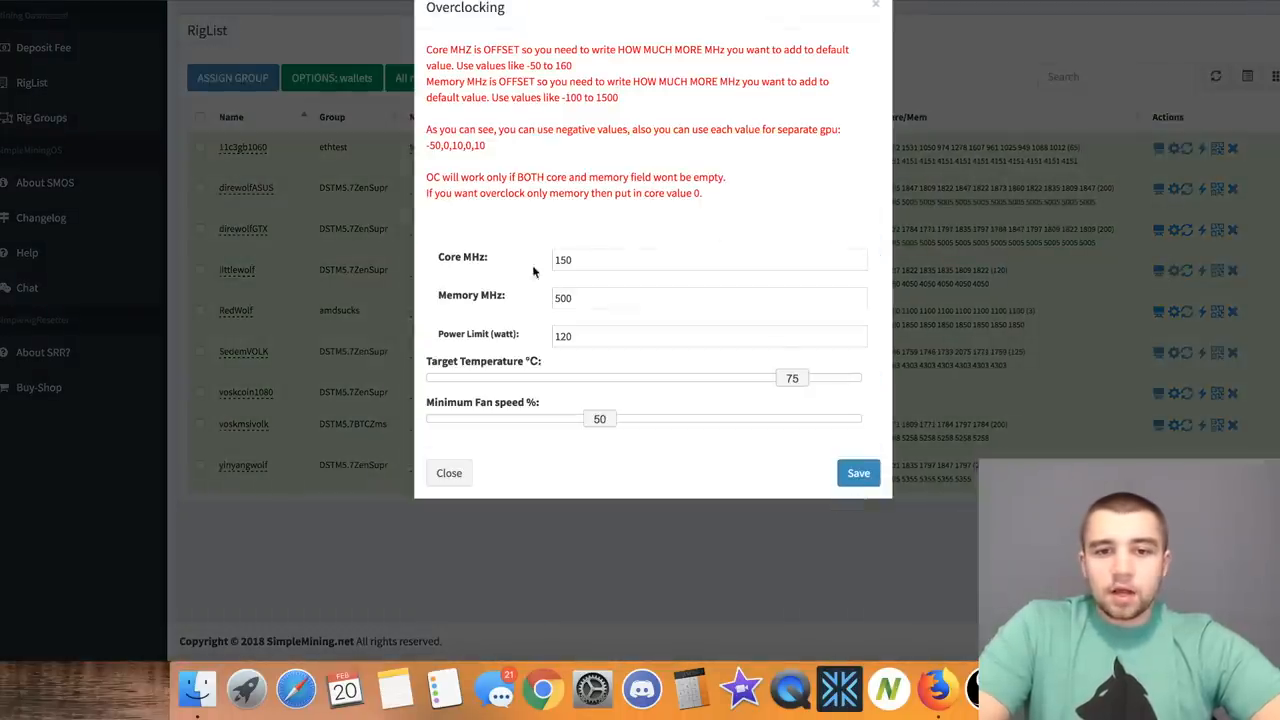
{"action": "left_click", "coordinate": [710, 259]}
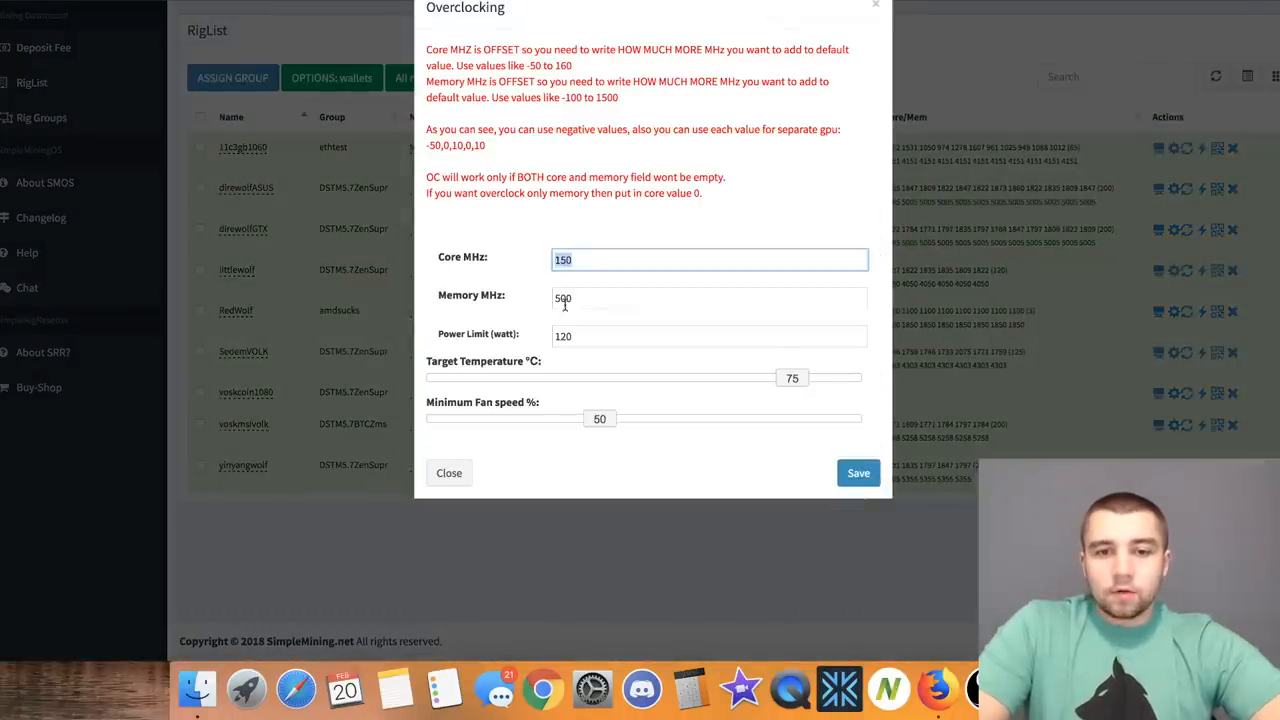
{"action": "left_click", "coordinate": [709, 297]}
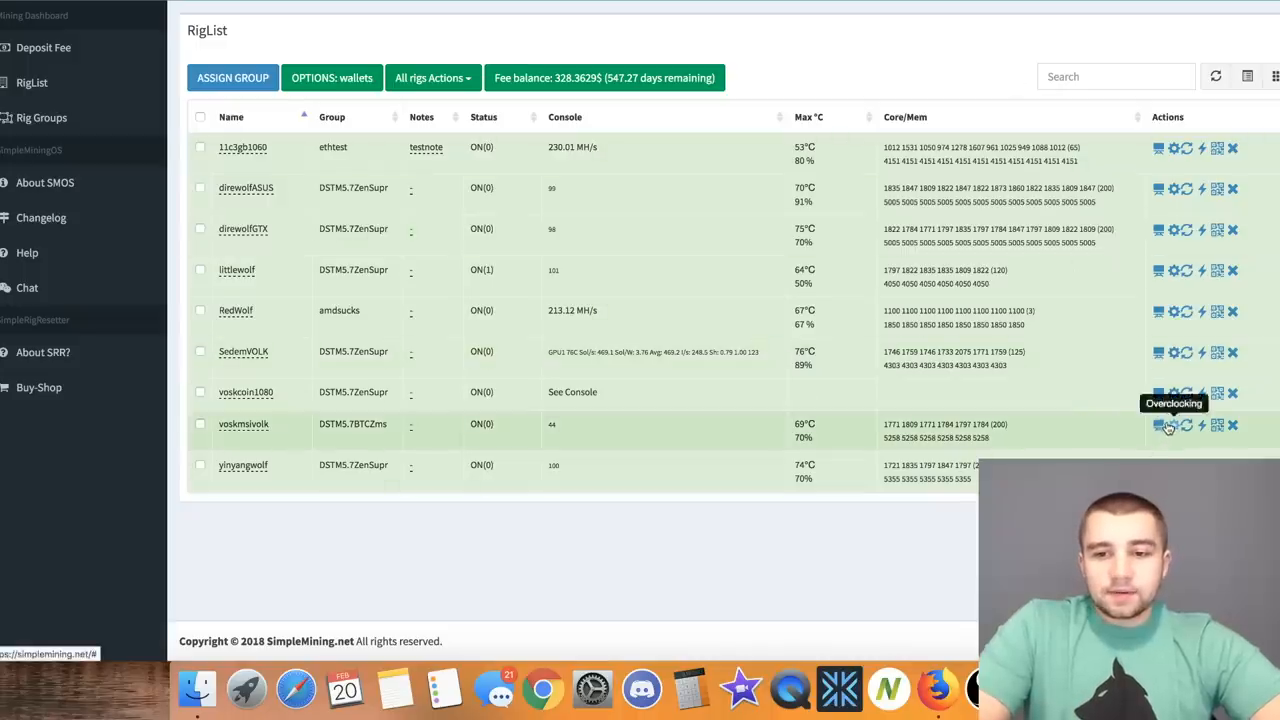
{"action": "mouse_move", "coordinate": [1159, 393]}
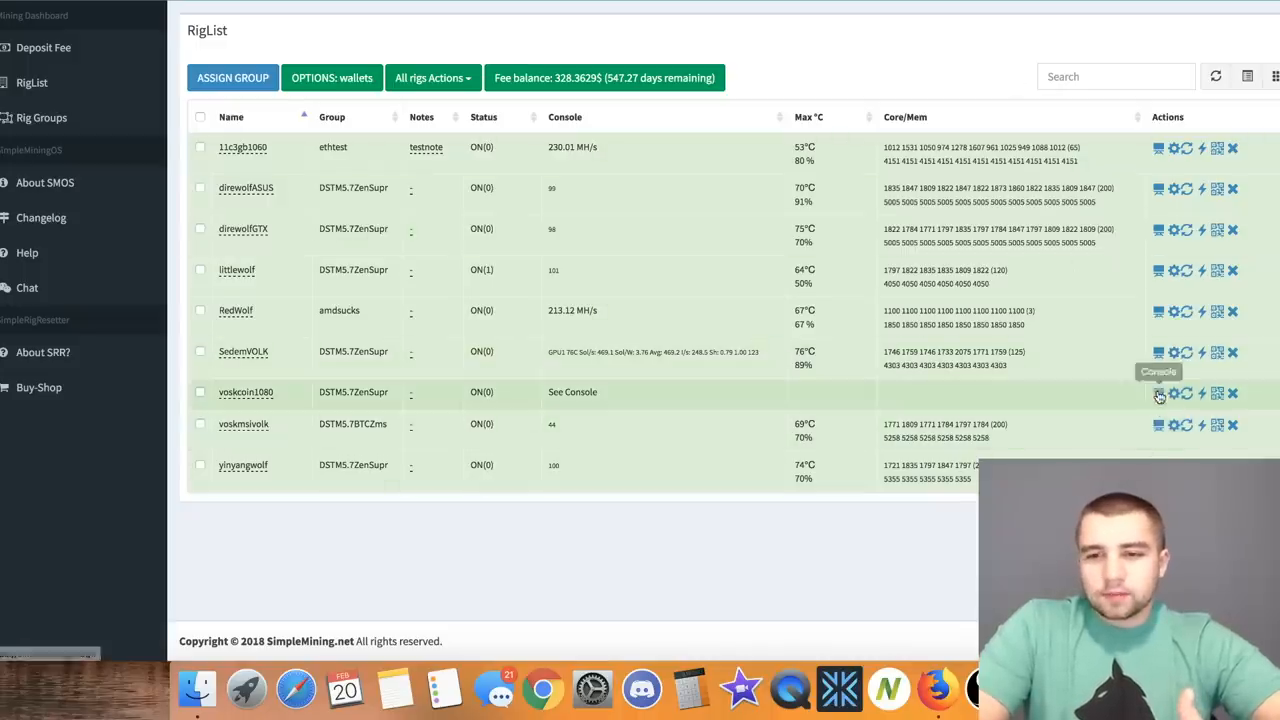
Read the voskcoin1080 miner console (~3,053 Sol/s) and close it.
{"action": "left_click", "coordinate": [1158, 393]}
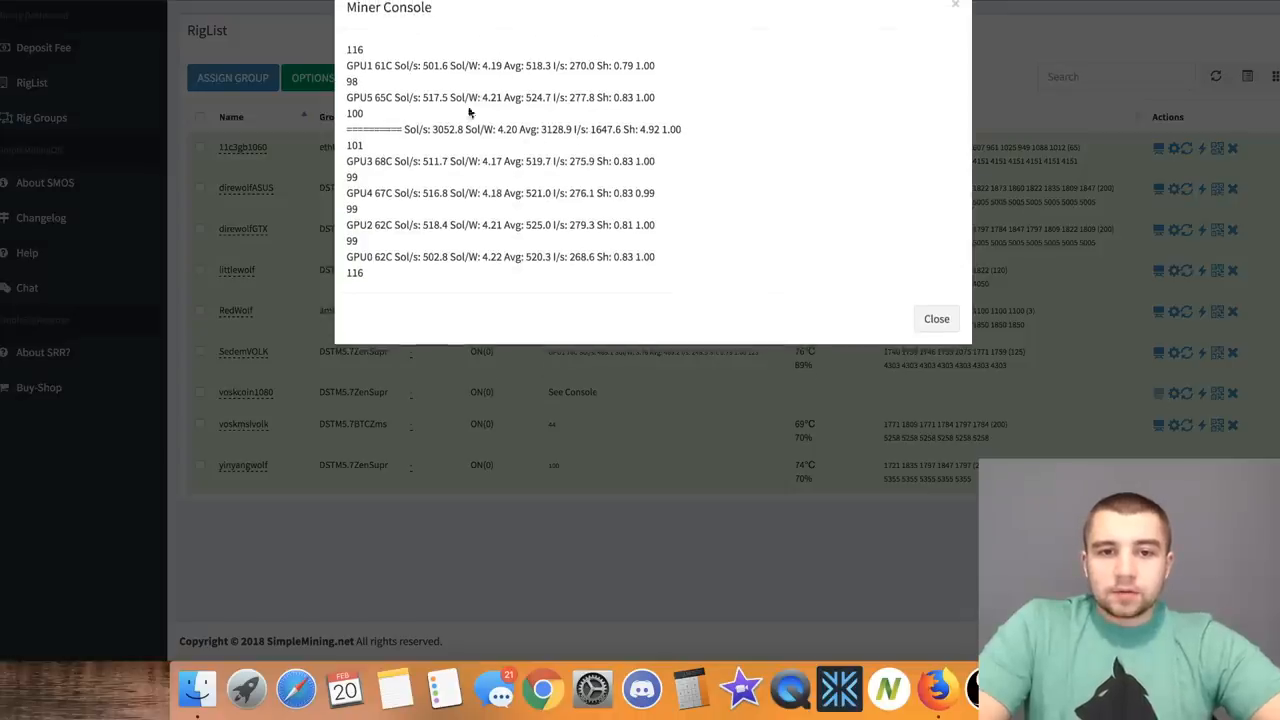
{"action": "mouse_move", "coordinate": [725, 285]}
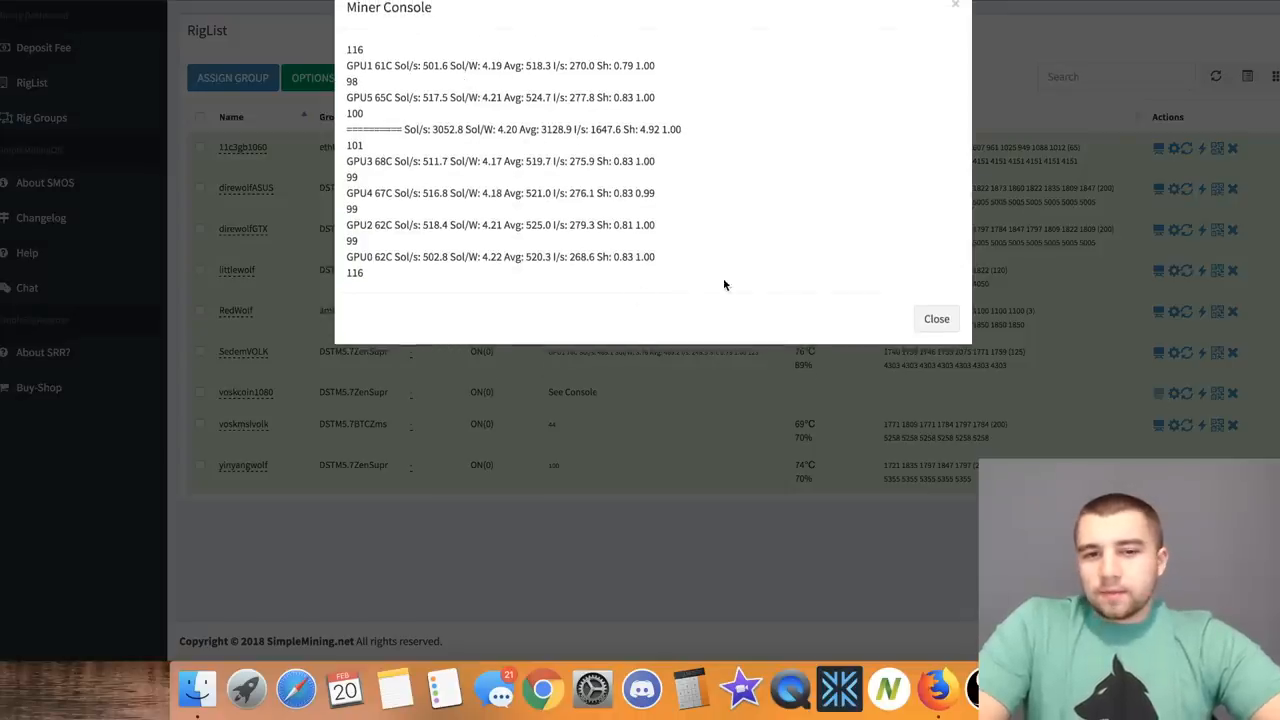
{"action": "left_click", "coordinate": [935, 318]}
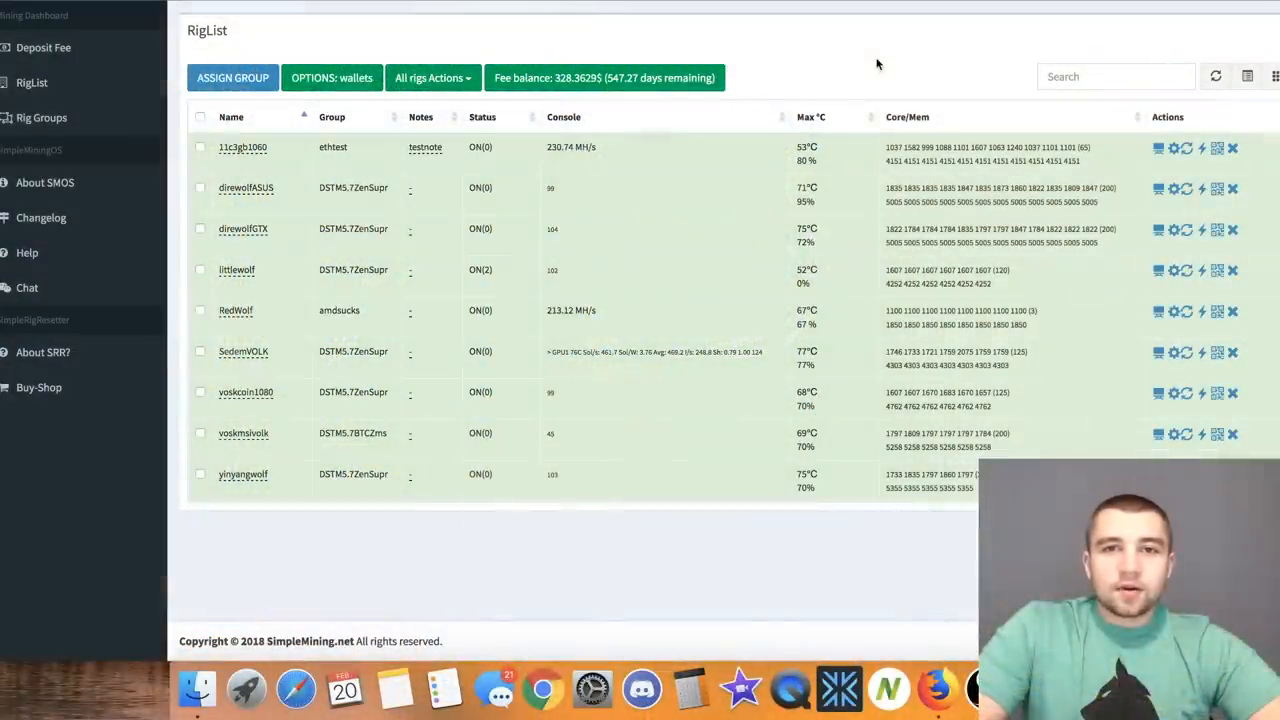
{"action": "mouse_move", "coordinate": [840, 82]}
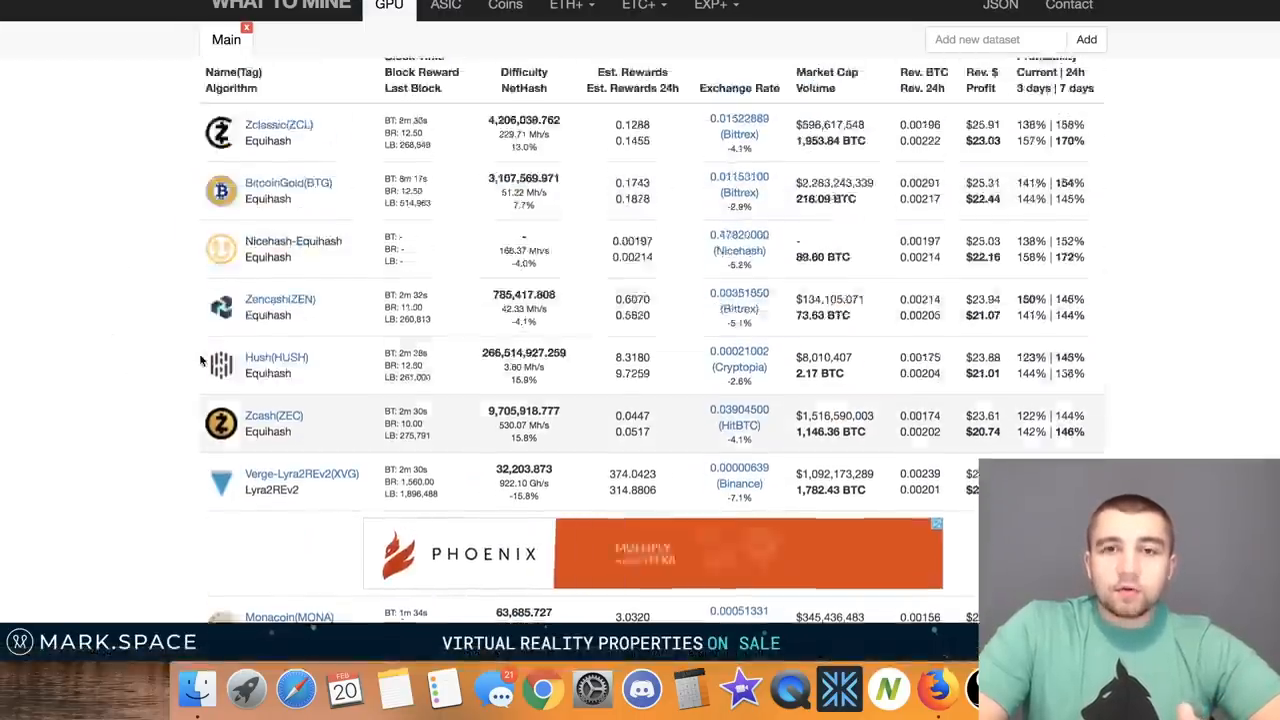
Scroll WhatToMine's GPU rankings, where Zclassic leads Equihash coins at about $23 daily.
{"action": "scroll", "scroll_direction": "up", "scroll_amount": 3}
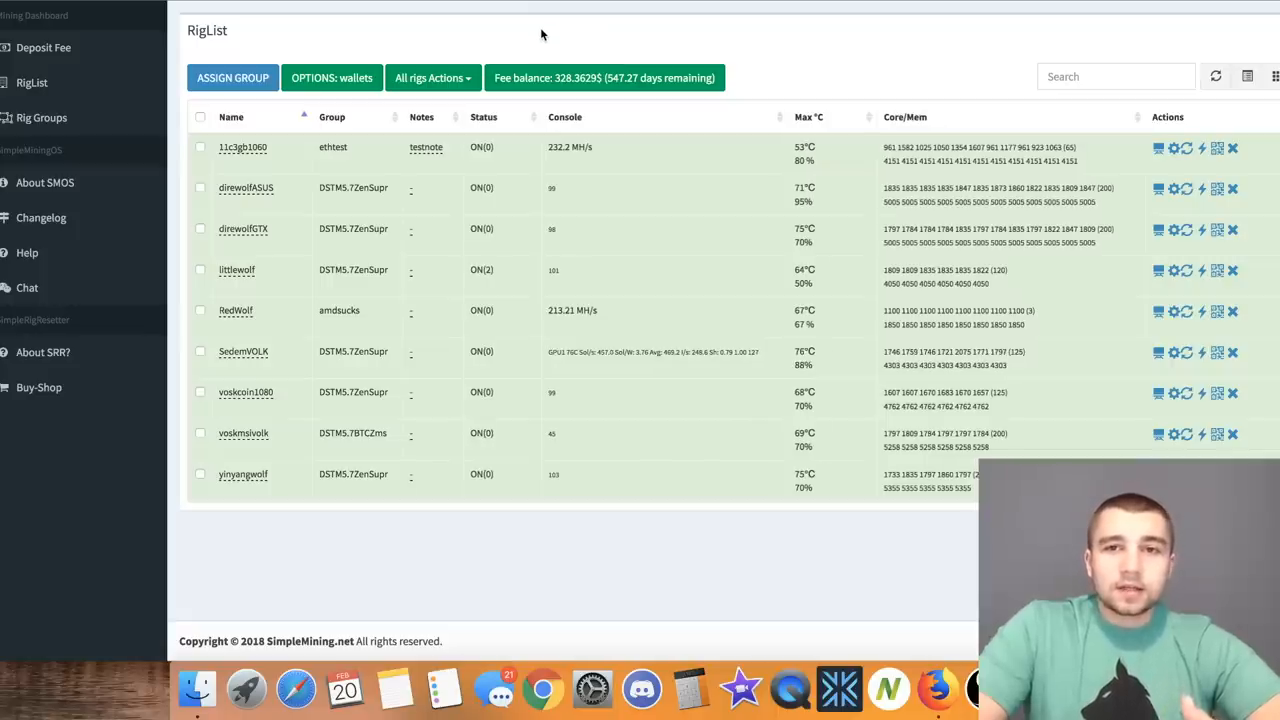
{"action": "mouse_move", "coordinate": [843, 42]}
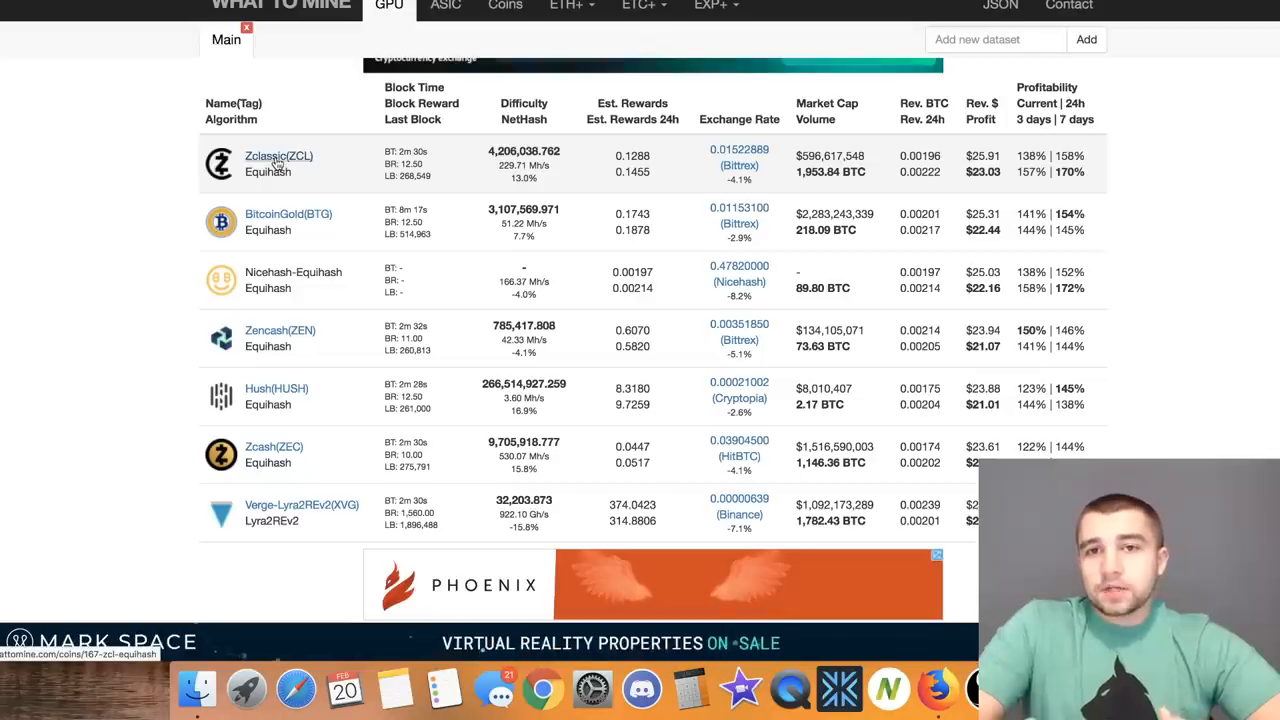
{"action": "scroll", "scroll_direction": "down", "scroll_amount": 3}
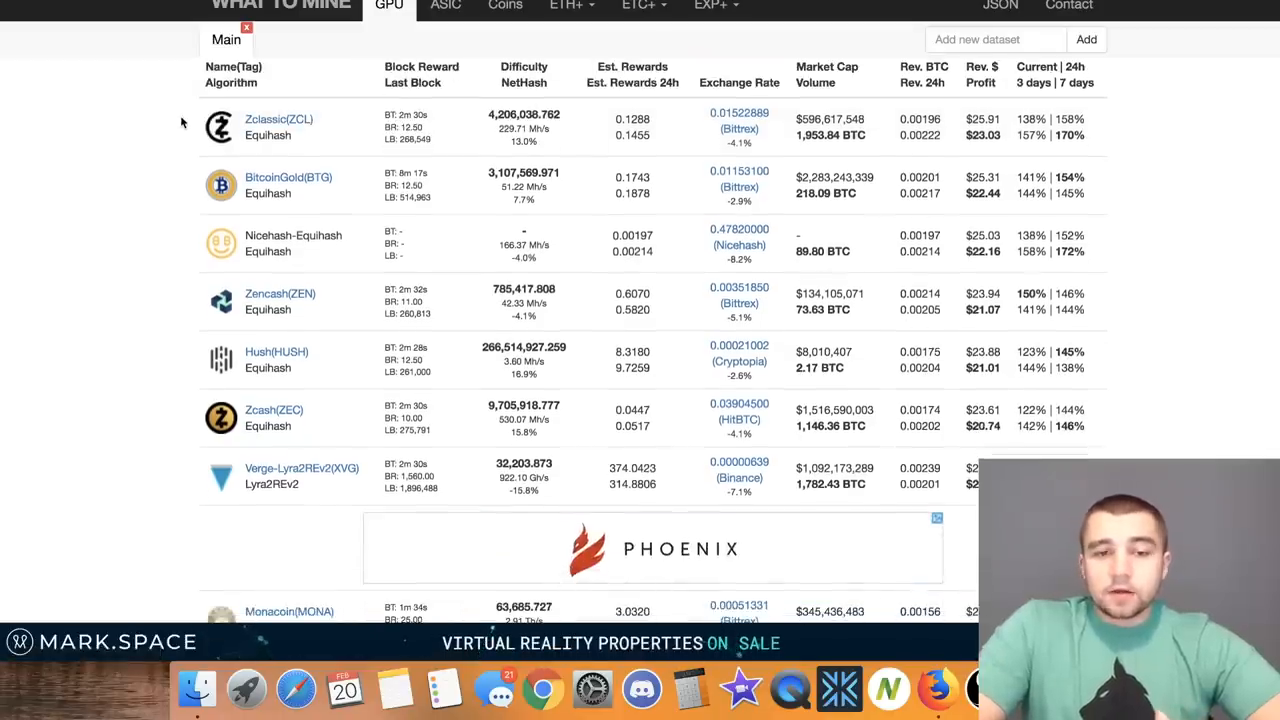